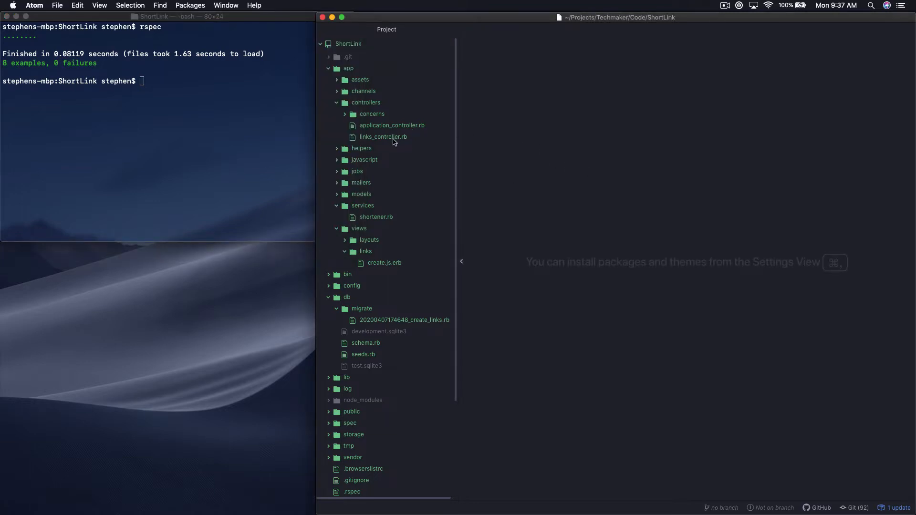
Open links_controller.rb to view the create action, then bring Terminal to the front.
click(383, 137)
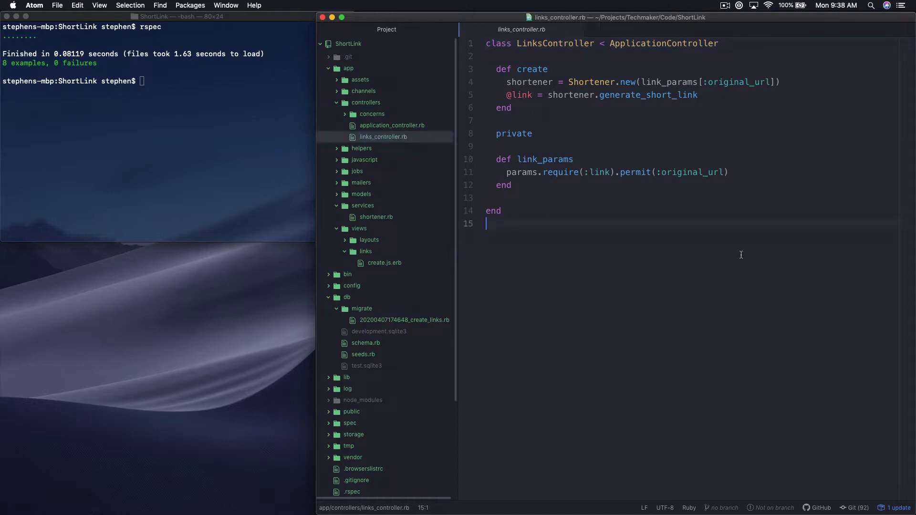
click(140, 144)
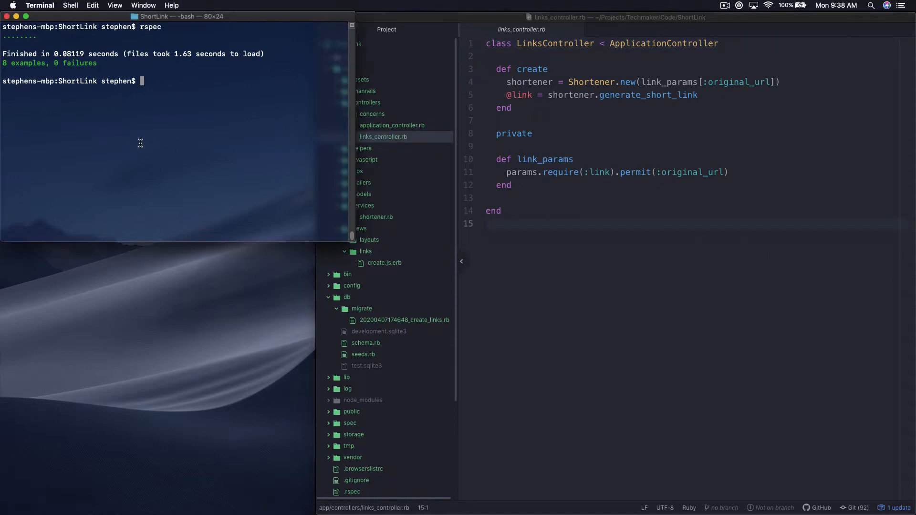
mouse_move(229, 133)
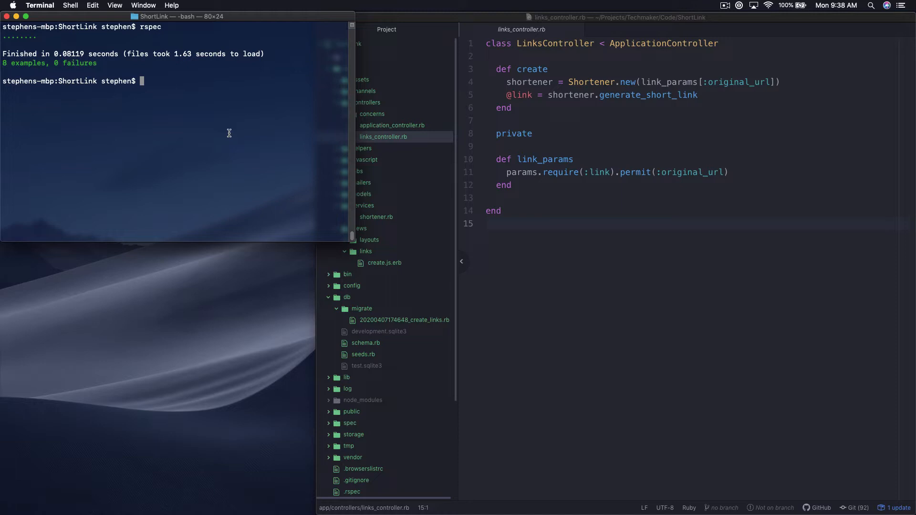
mouse_move(548, 148)
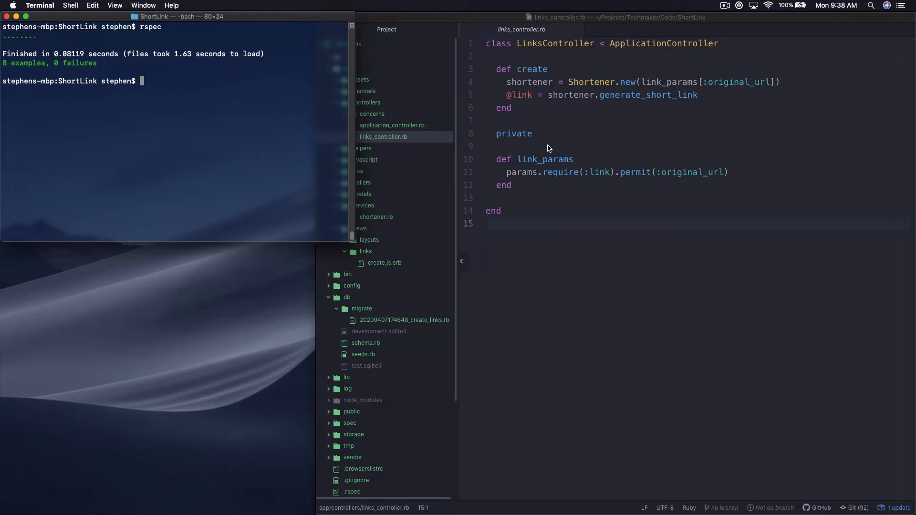
mouse_move(619, 111)
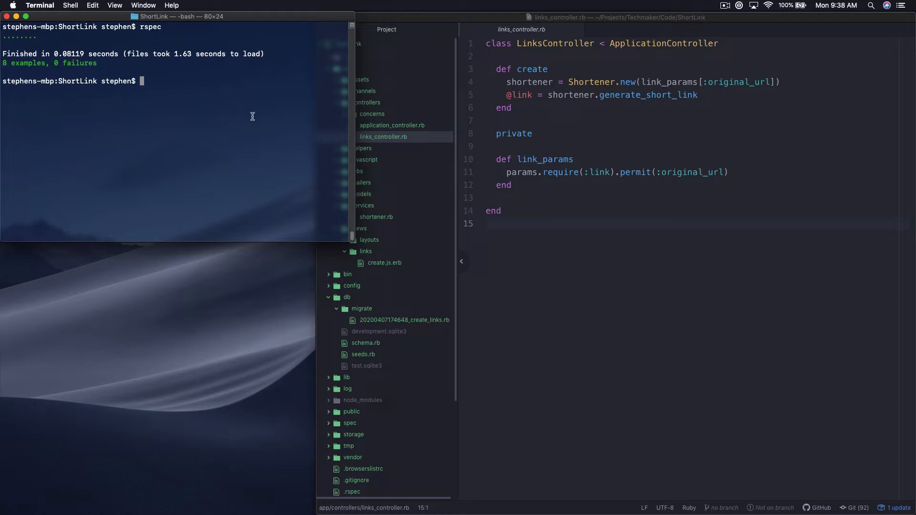
Generate a Home controller with an index action via `rails g controller Home index`.
text(rails g controller)
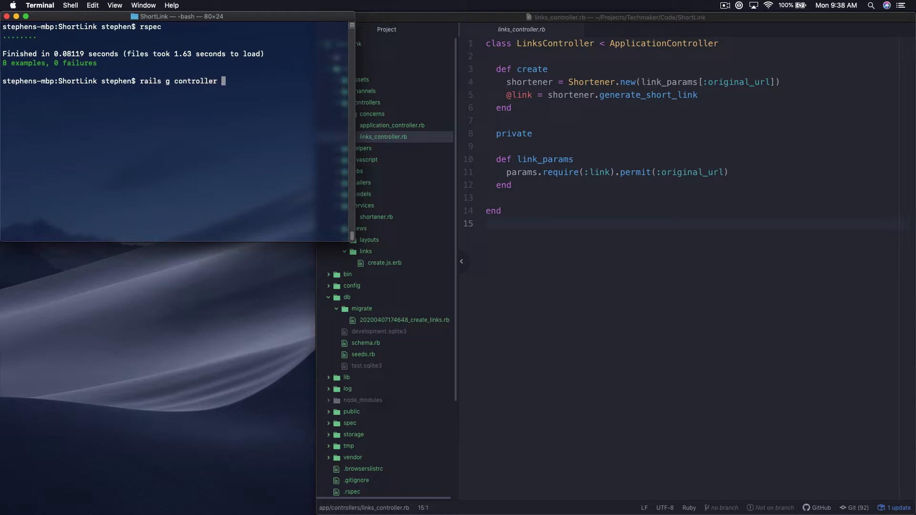
text(Home index)
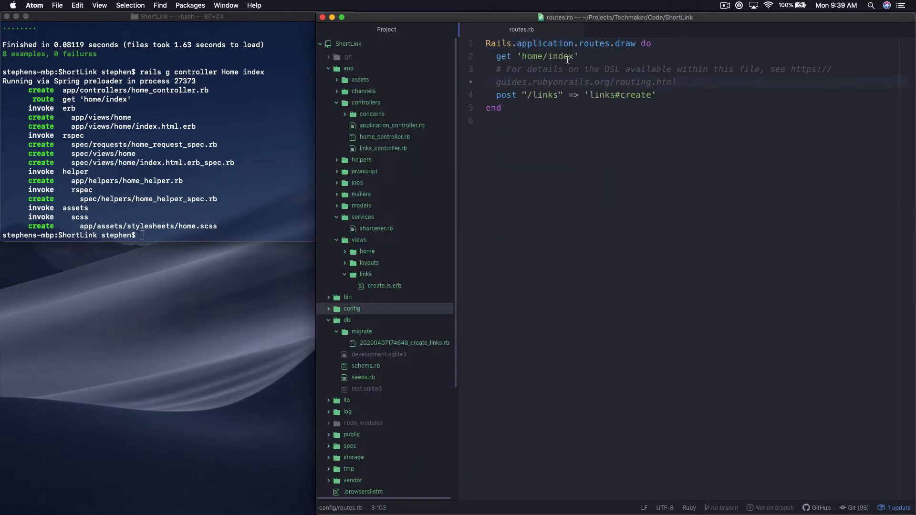
Replace `get 'home/index'` with `root to: 'home#index'` in routes.rb and save.
click(676, 82)
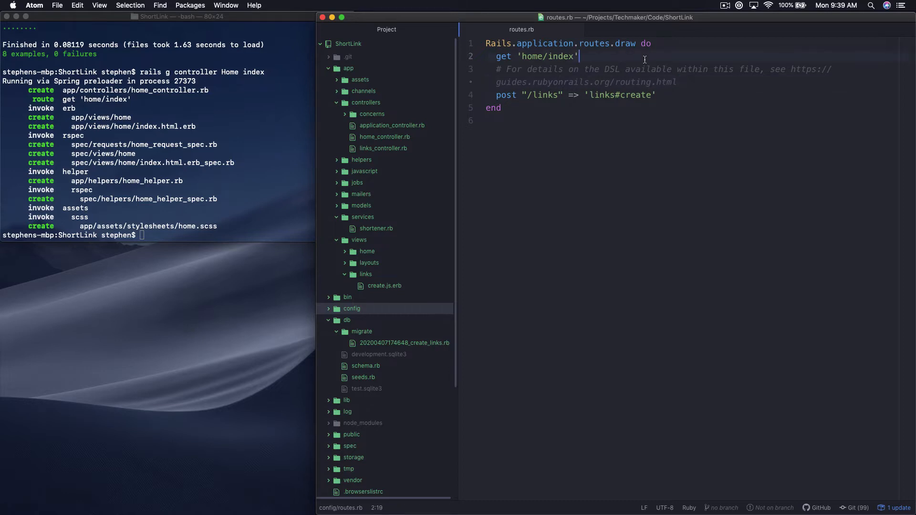
text(root to:)
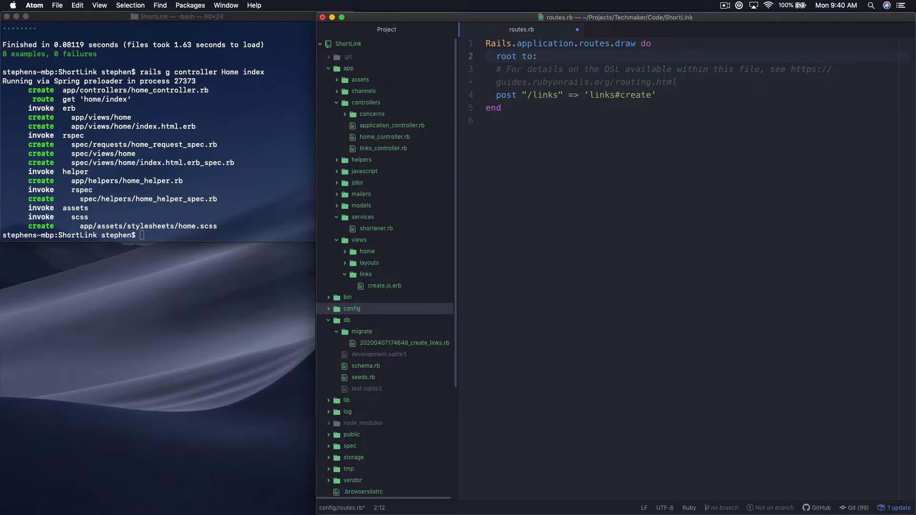
text('home#inde)
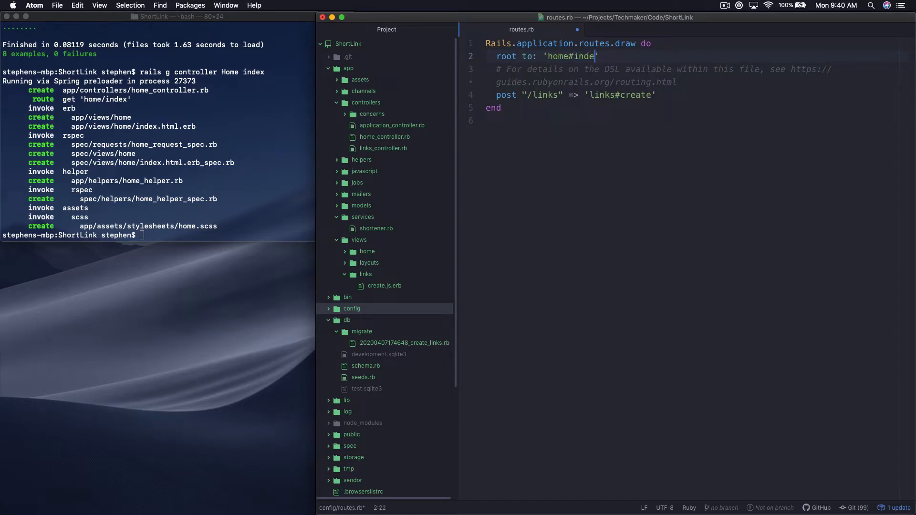
text(x)
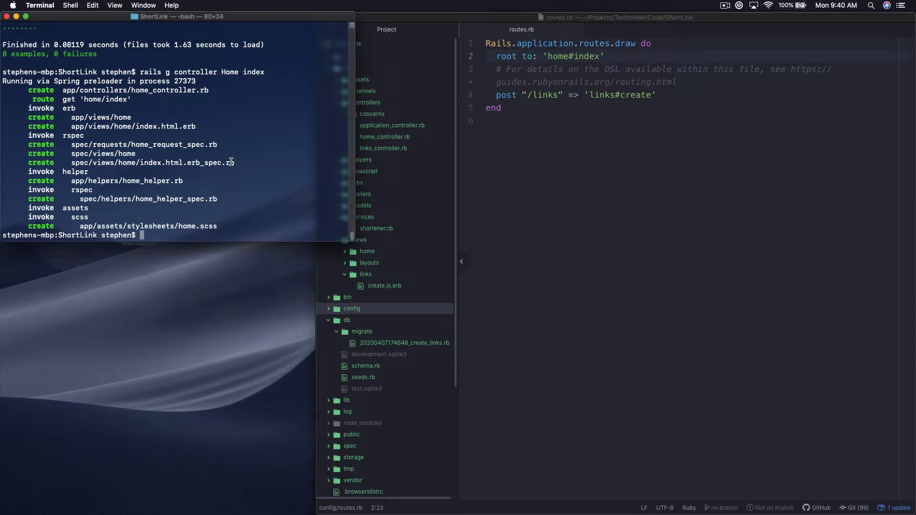
Start the Rails server so localhost:3000 serves the Home#index page.
text(ra)
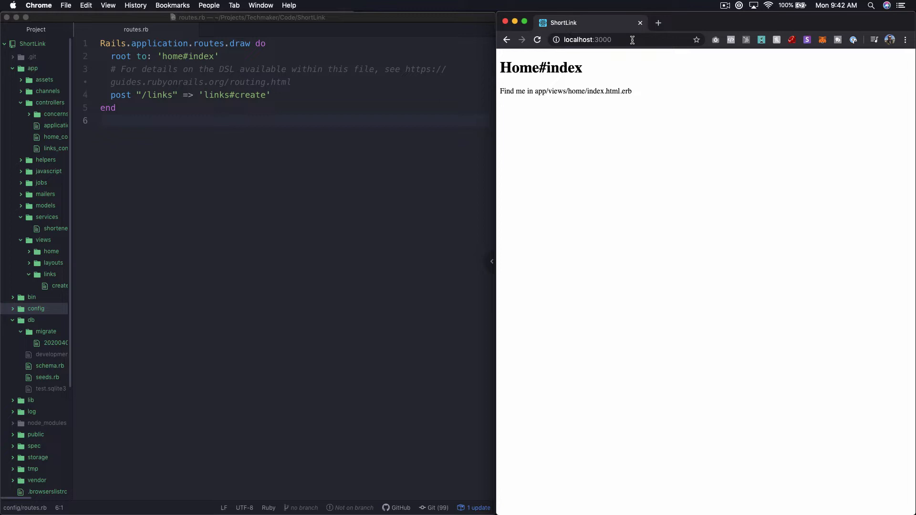
mouse_move(630, 49)
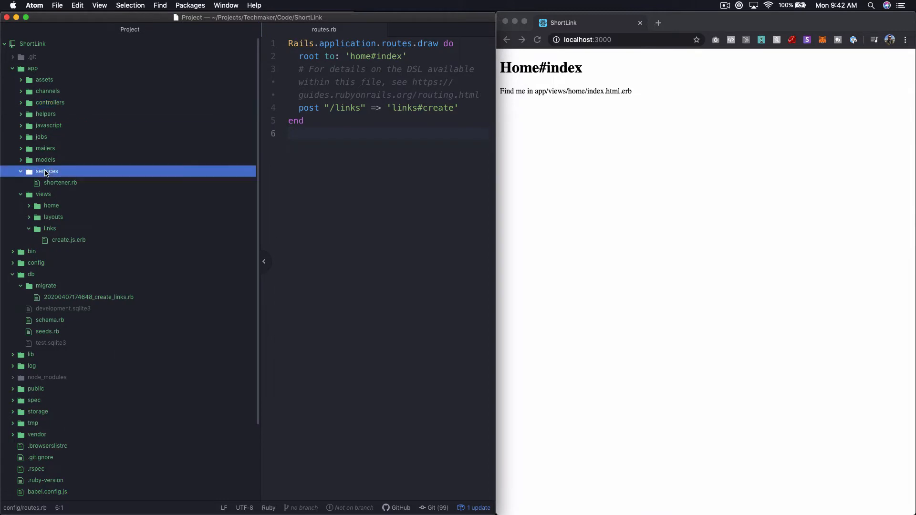
View and close the home index view, then open home_controller.rb.
click(47, 171)
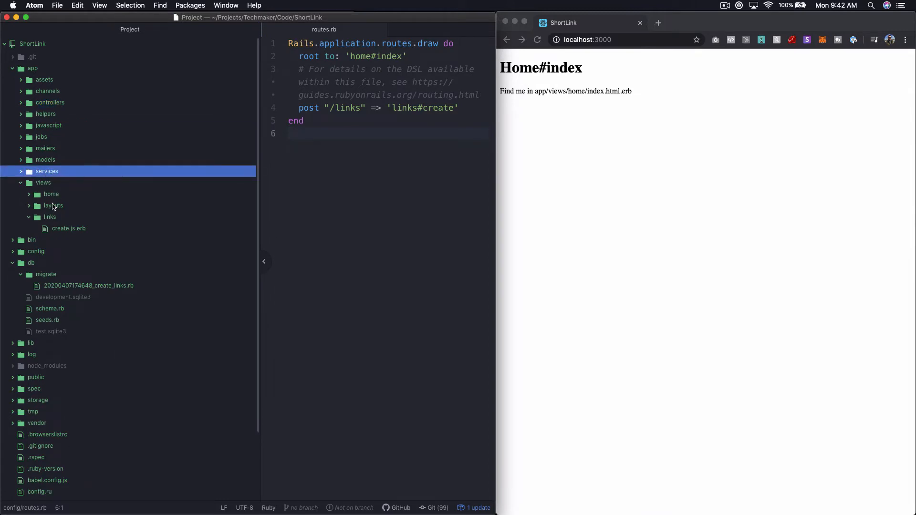
click(71, 206)
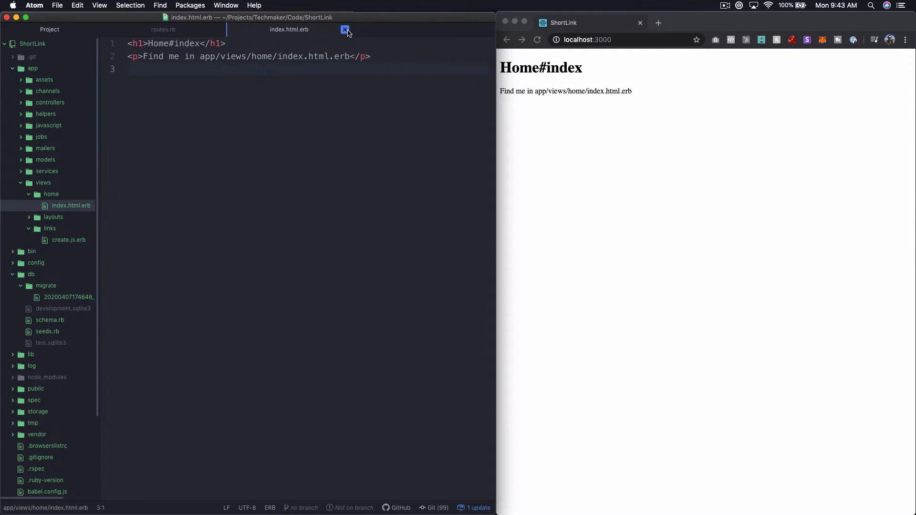
click(345, 29)
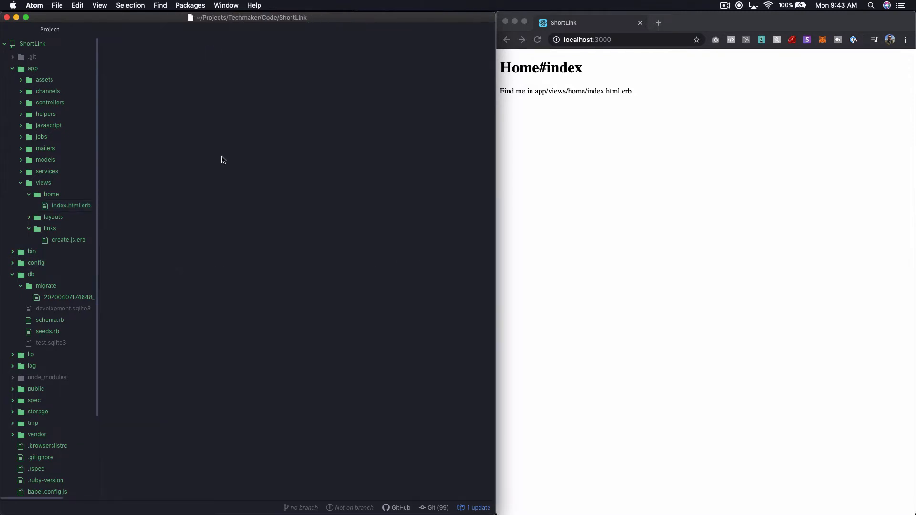
click(50, 102)
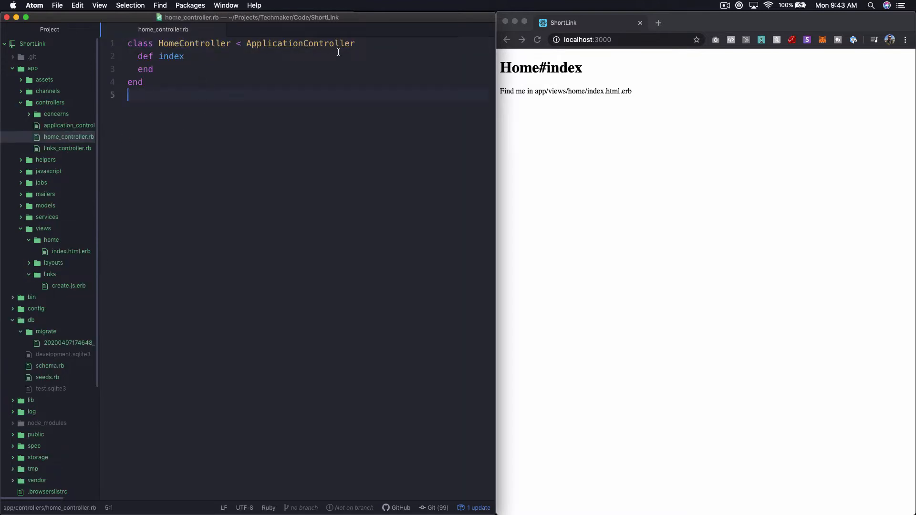
click(185, 56)
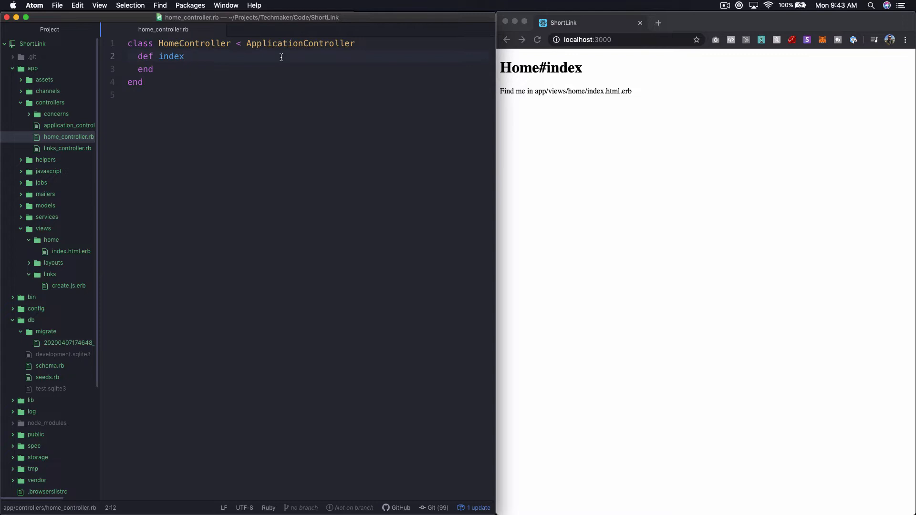
key(enter)
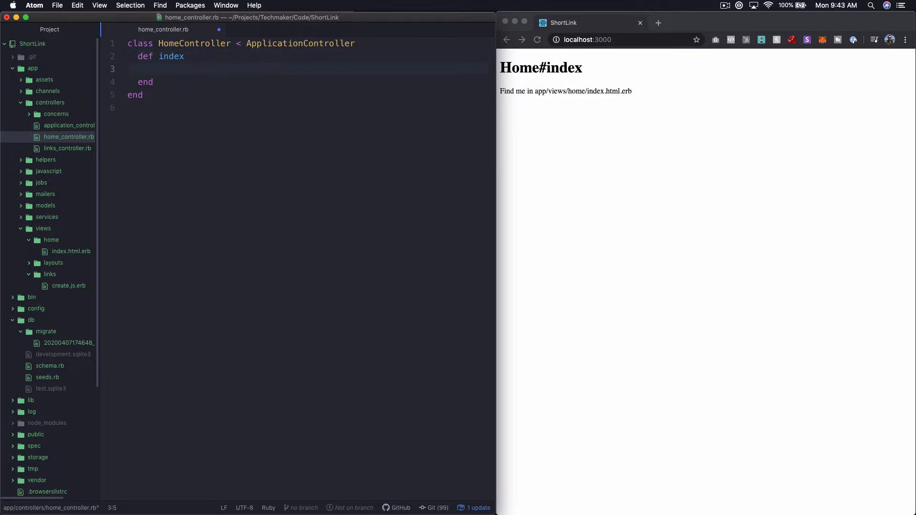
text(@link = Link)
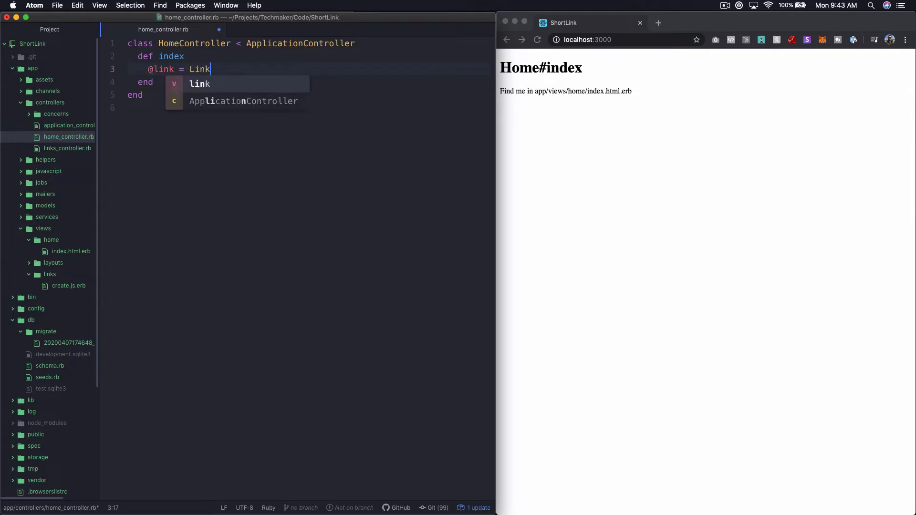
text(.new)
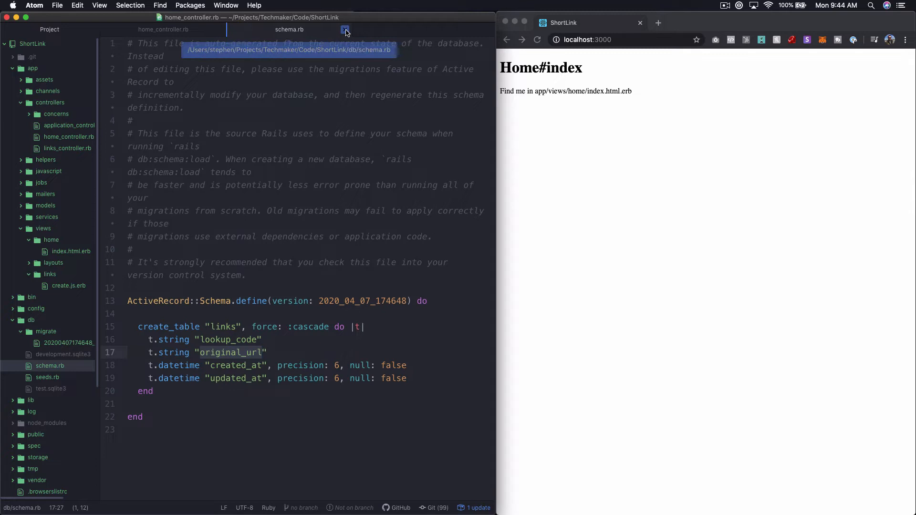
click(346, 31)
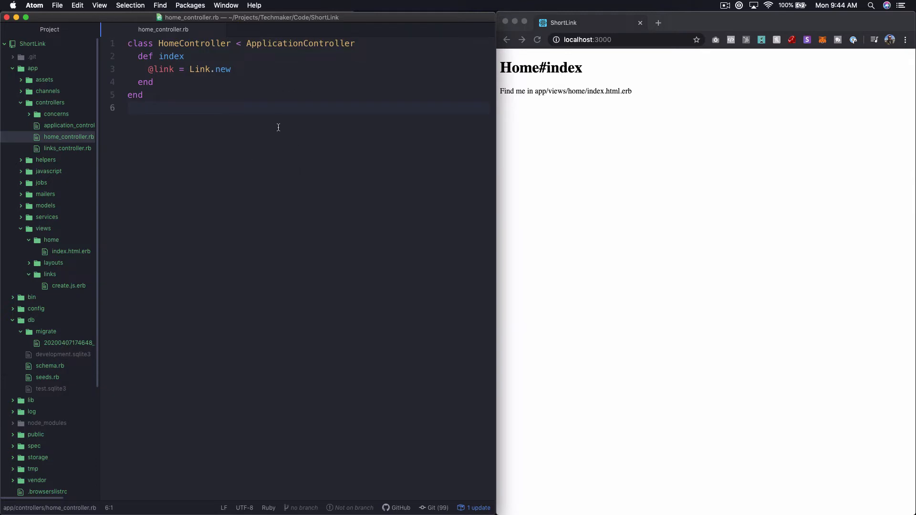
key(cmd+t)
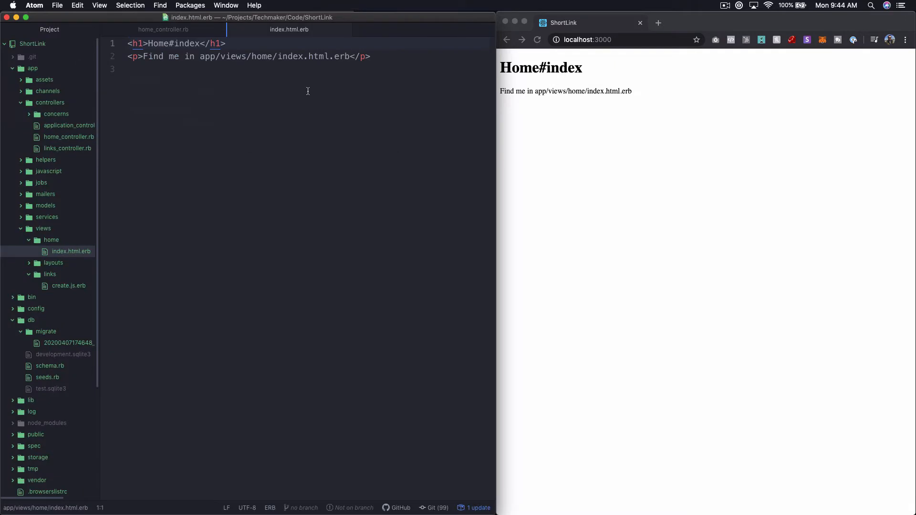
key(enter)
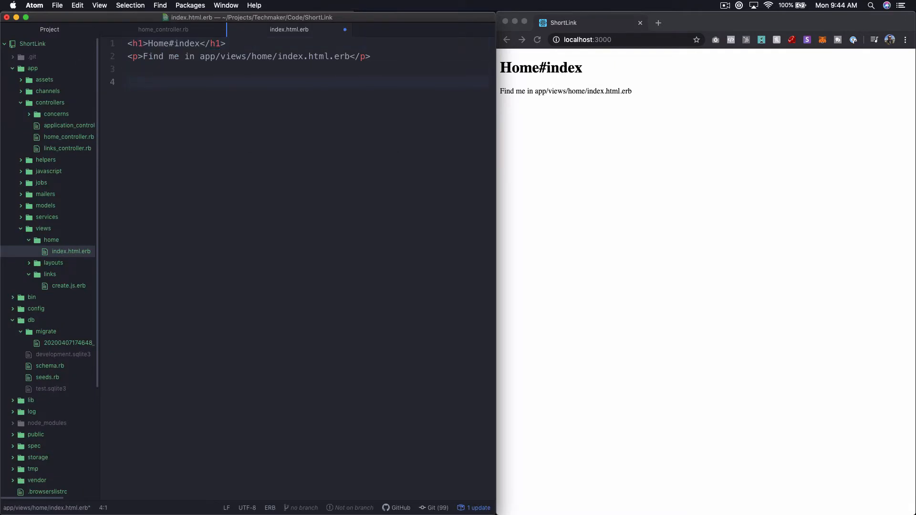
text(<%= @)
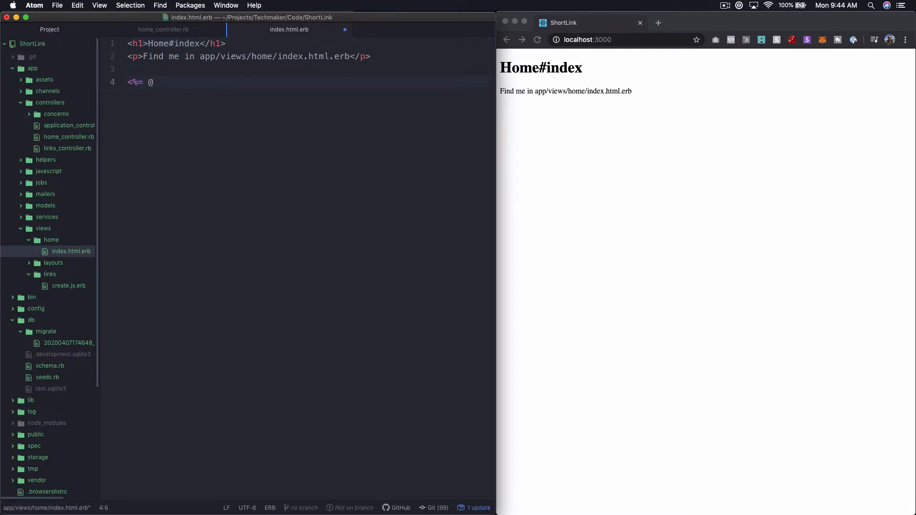
text(form_for)
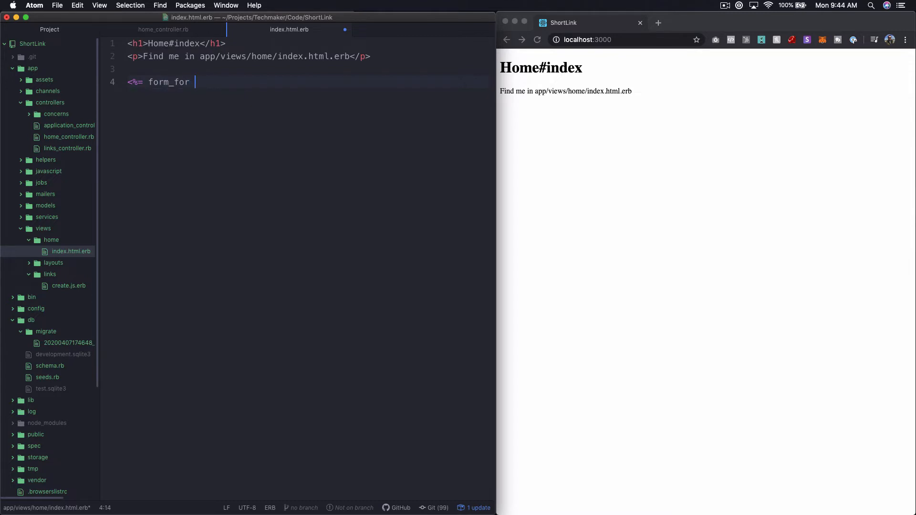
text(())
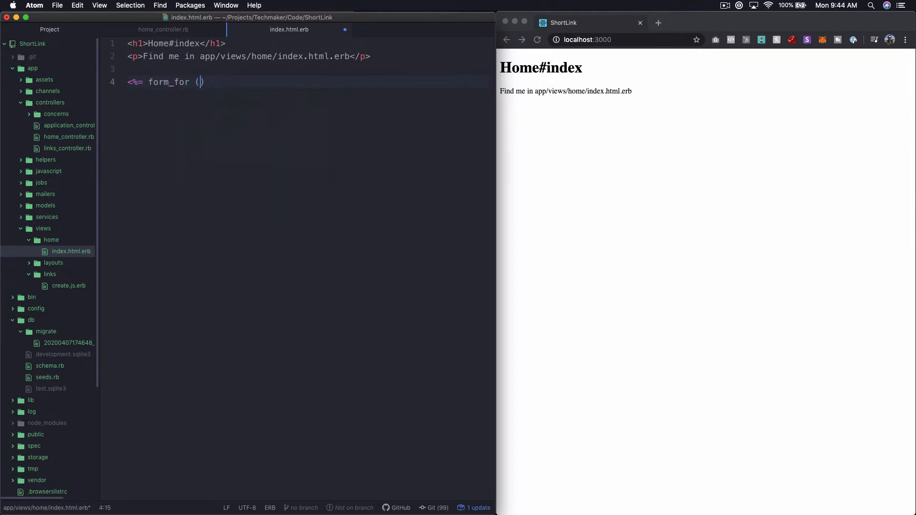
text(@link do |form| %>)
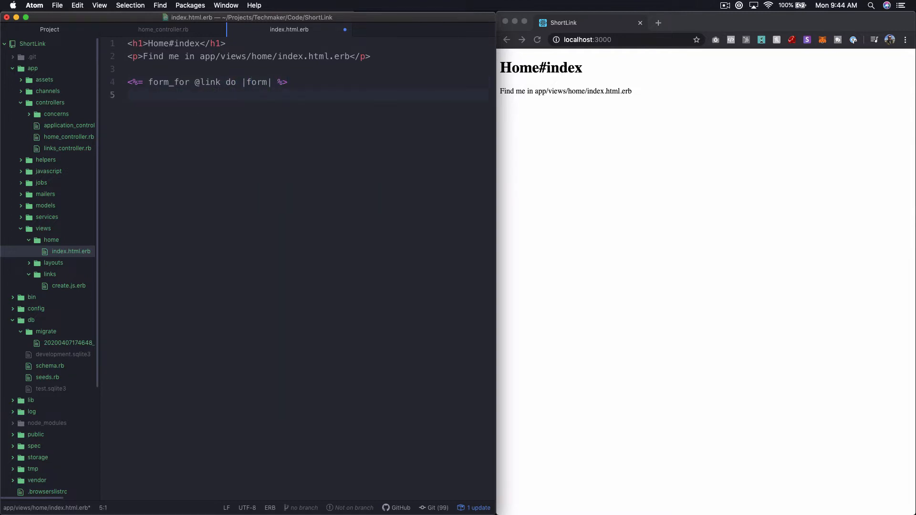
text(<%)
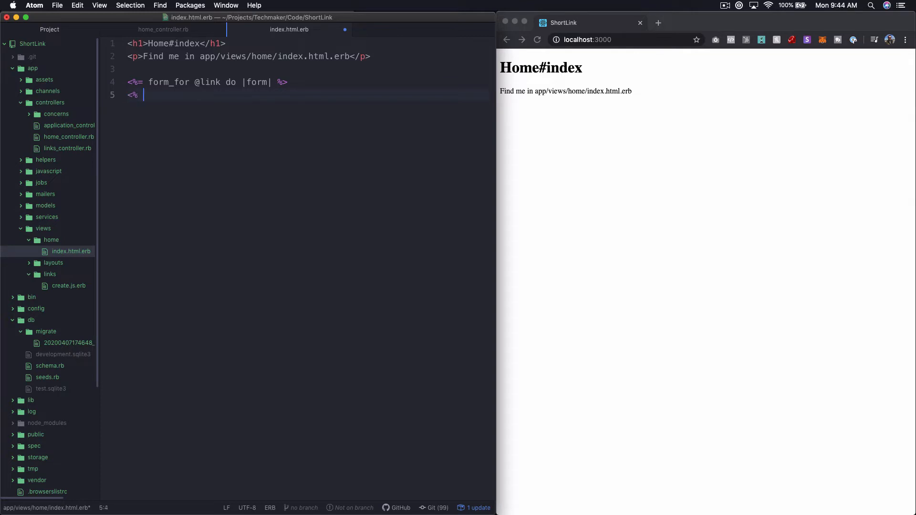
text(end %>)
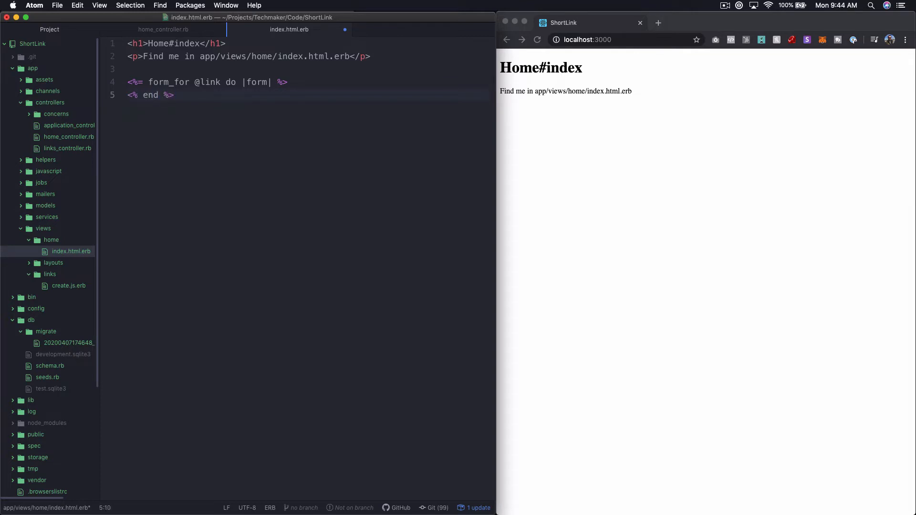
Add `form.text_field :original_url` and `form.submit` inside the form and save.
key(enter)
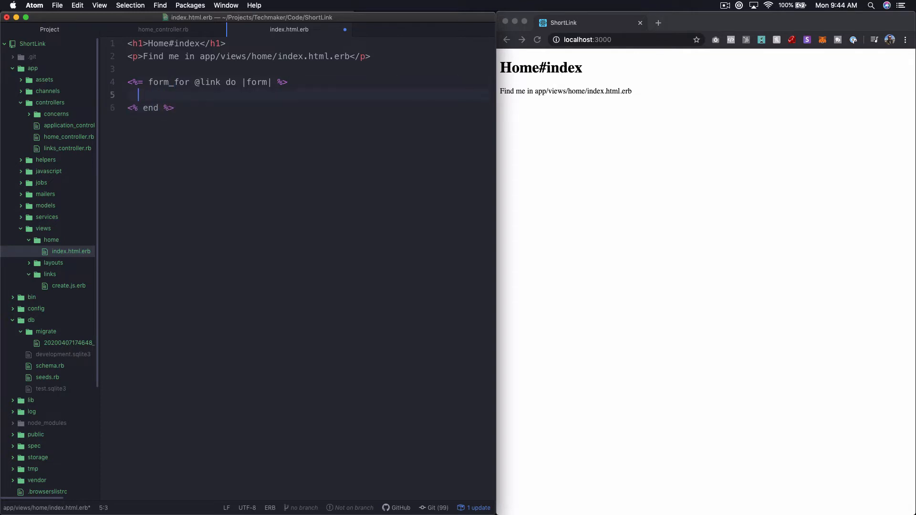
text(<%= form.)
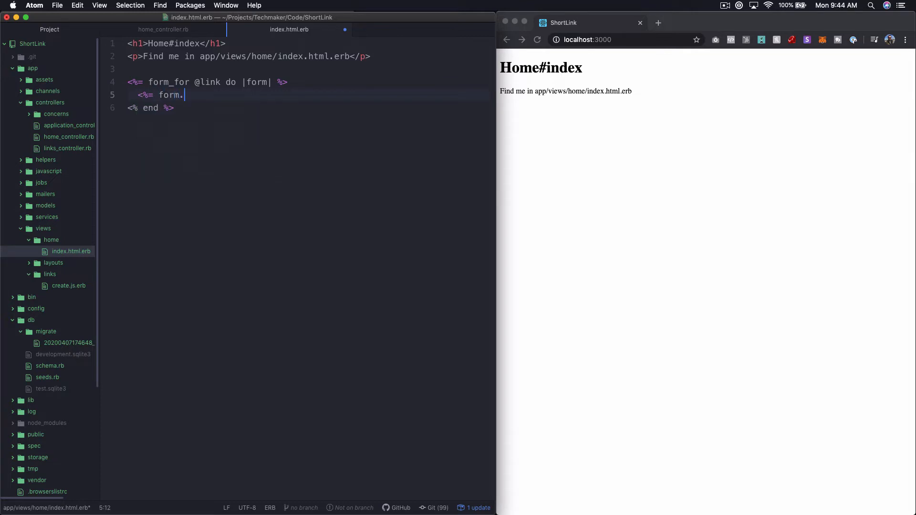
text(text_field :)
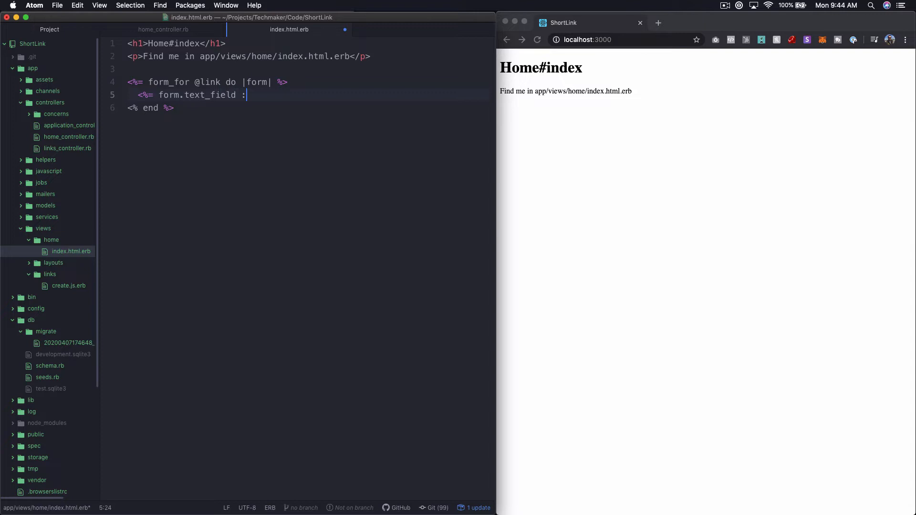
text(origi)
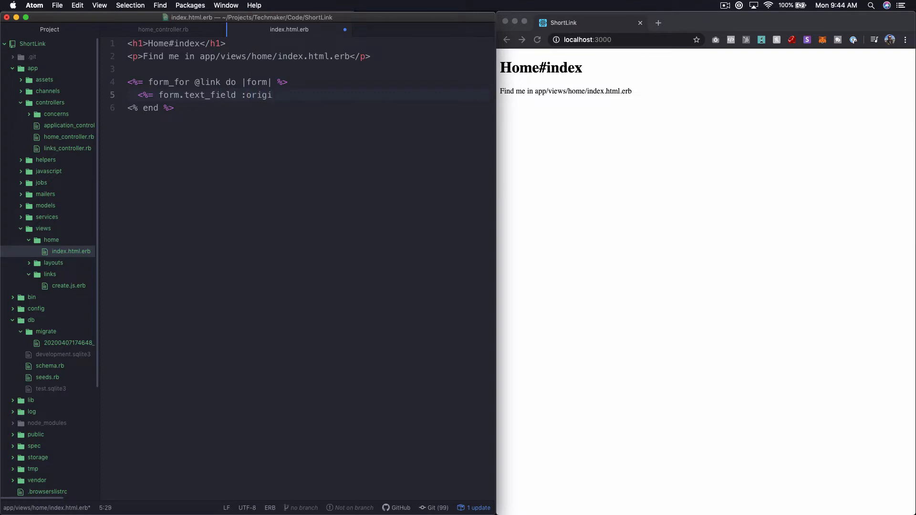
text(nal_url %>)
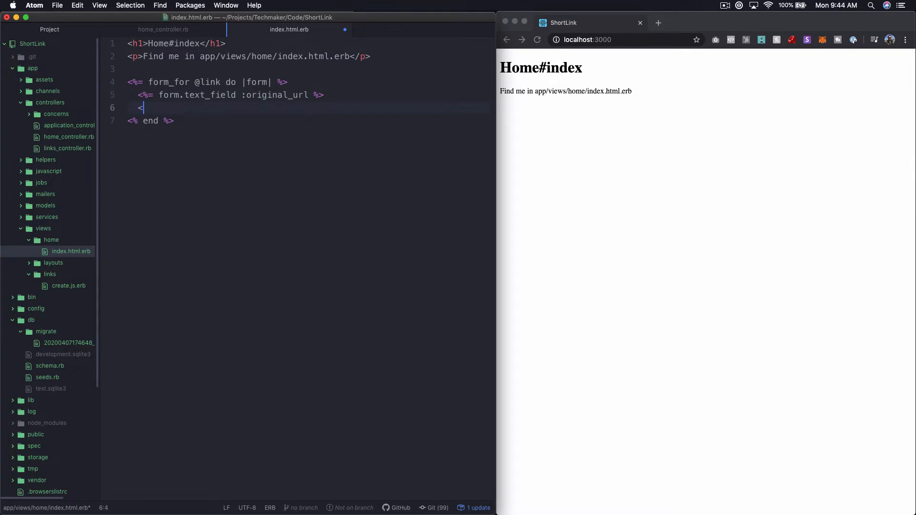
text(form.submit)
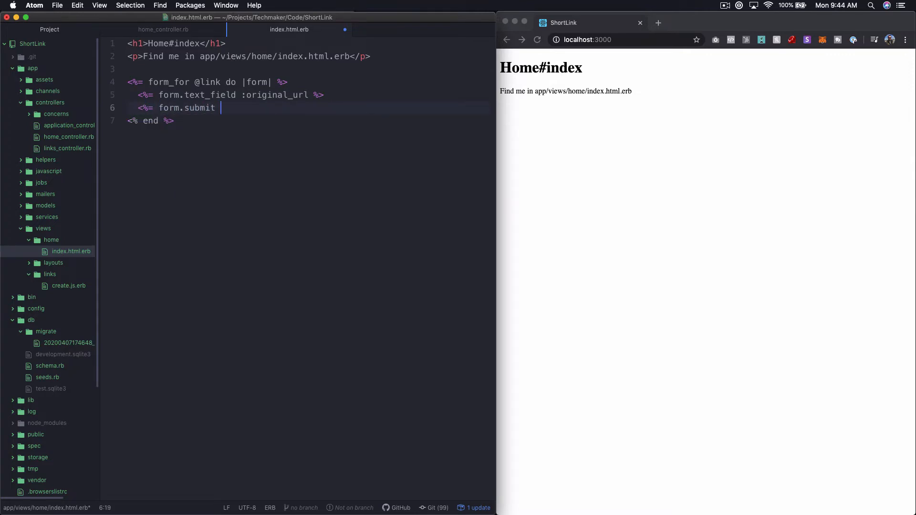
text(%>)
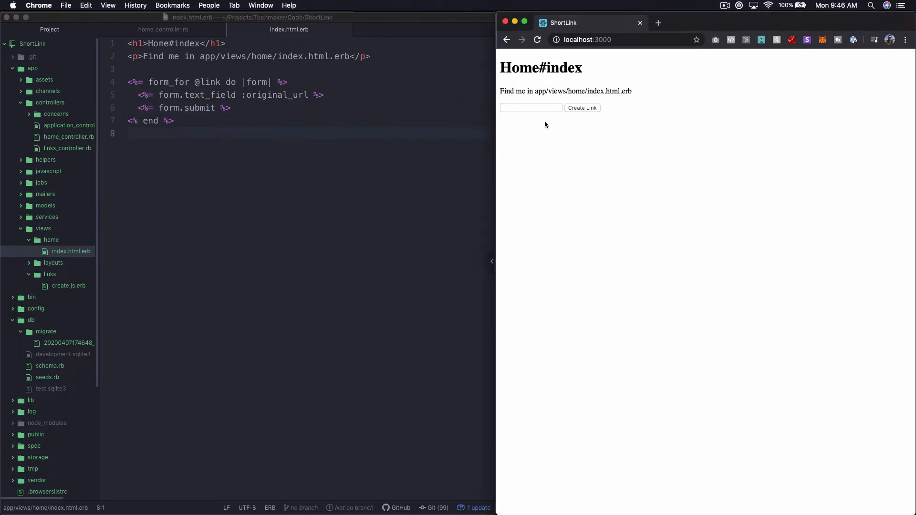
Submit 'asdf' through the Create Link form, producing an UnknownFormat error.
text(asdf)
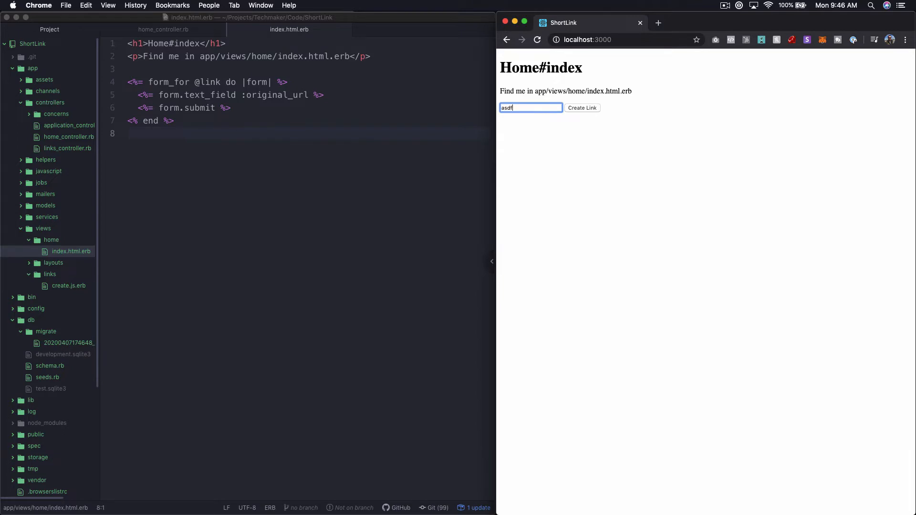
click(583, 108)
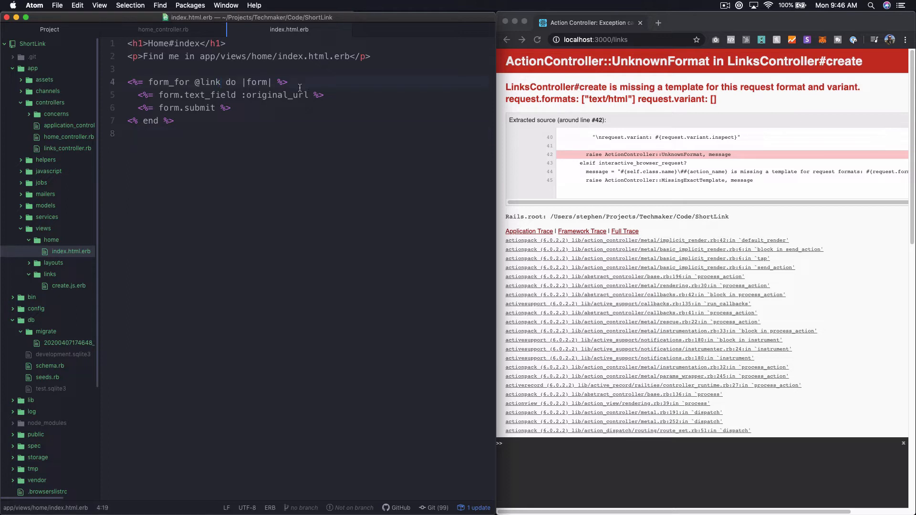
Add `remote: true` to form_for, re-enter 'asdf' in the browser, and open create.js.erb.
text(, remote: true)
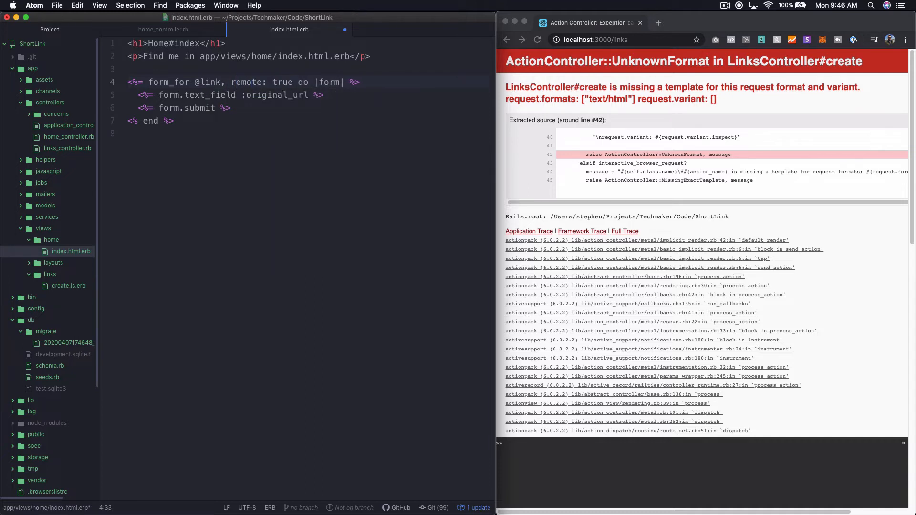
click(135, 133)
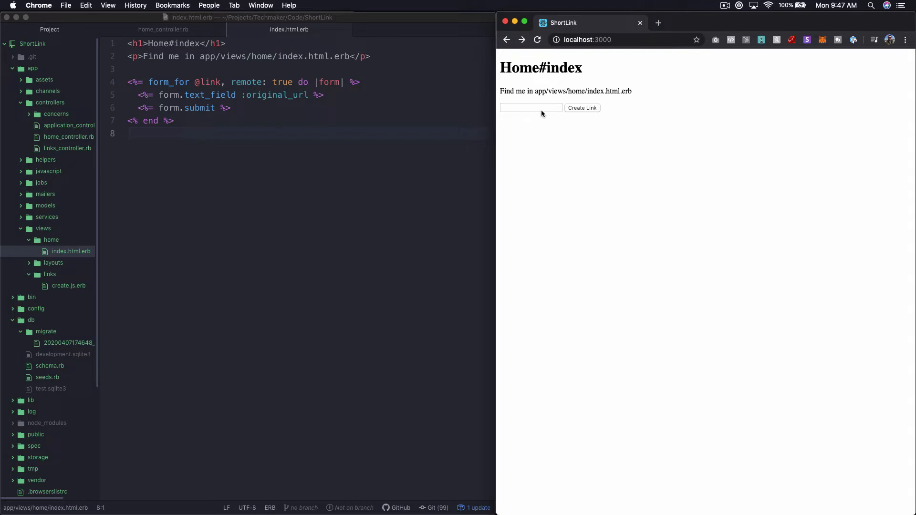
text(asdf)
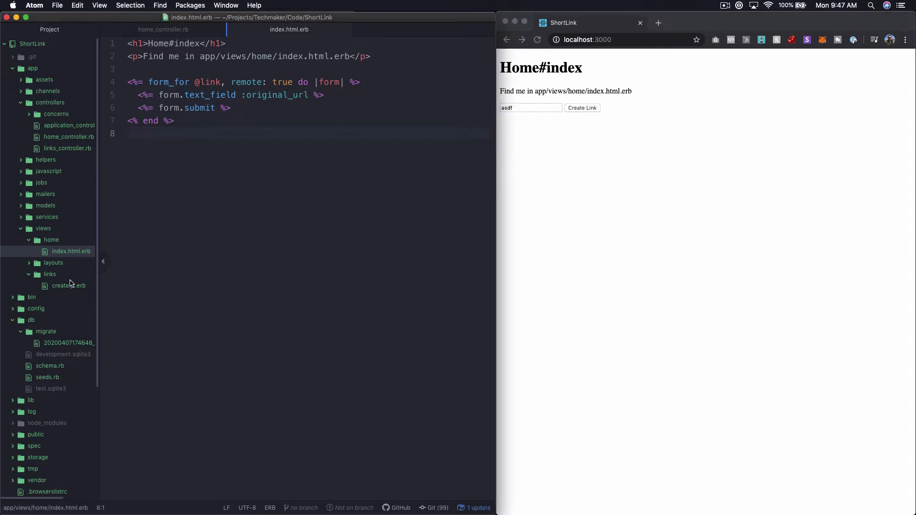
click(68, 286)
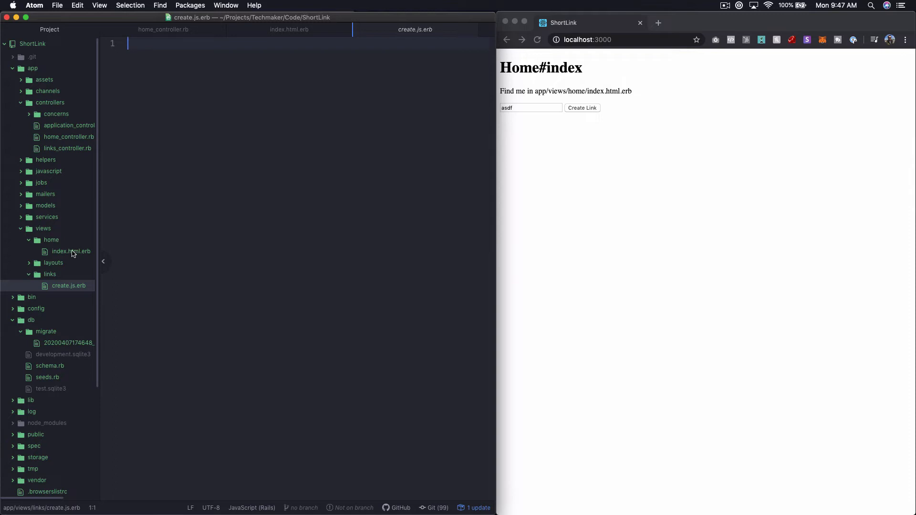
mouse_move(72, 156)
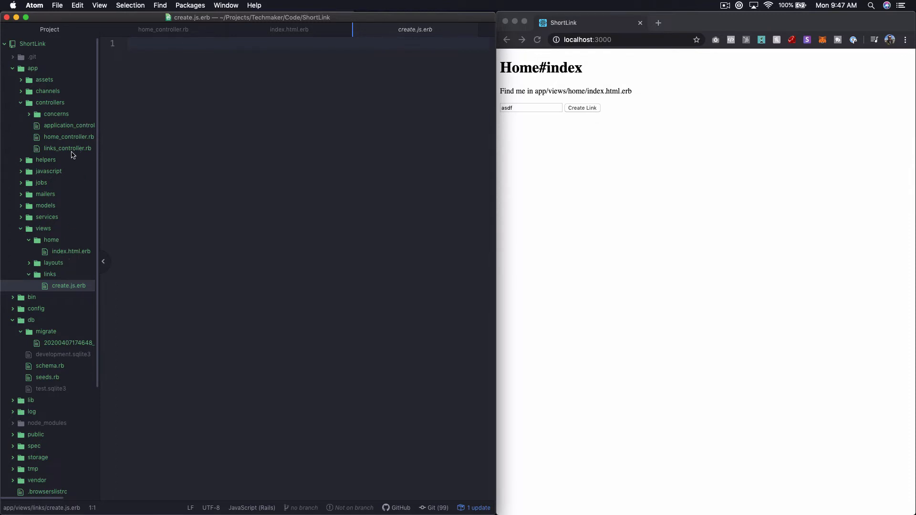
click(67, 148)
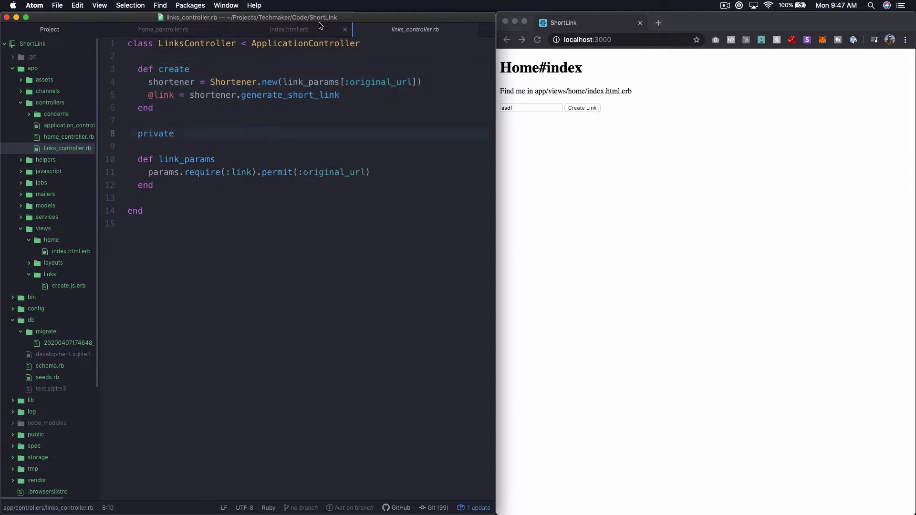
click(289, 29)
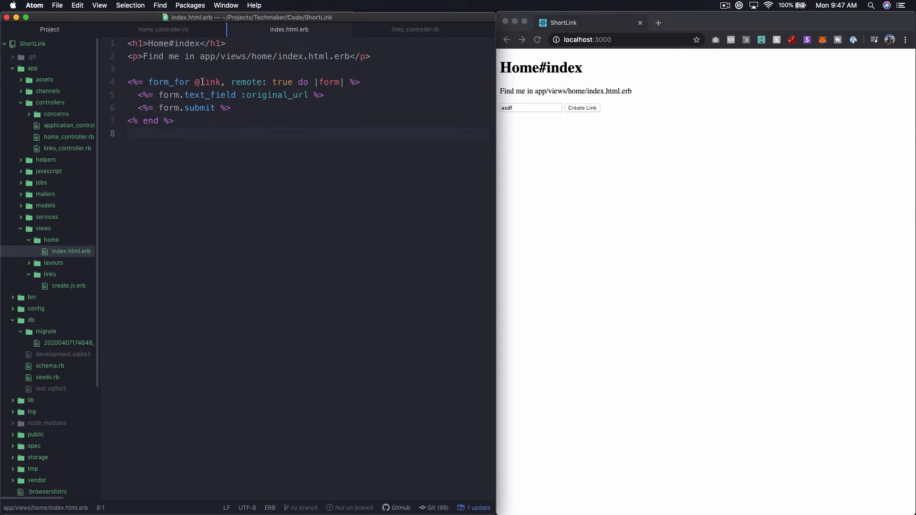
double_click(208, 81)
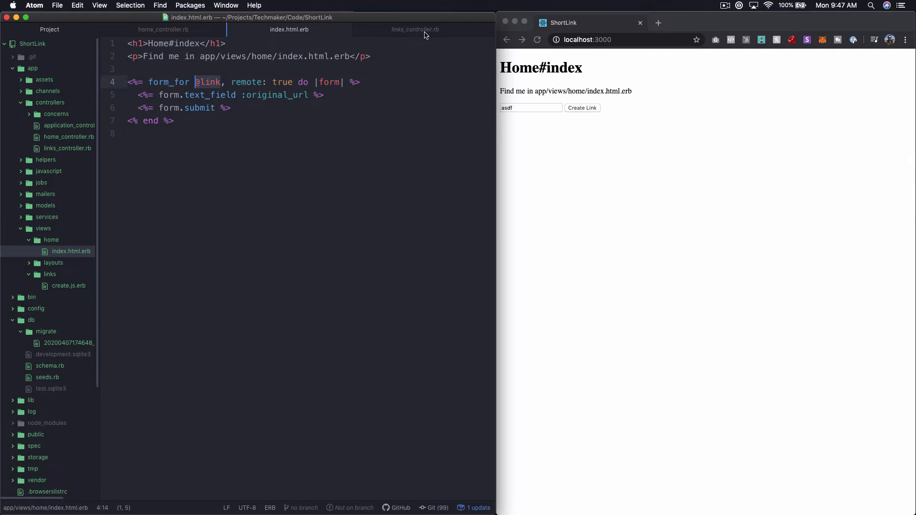
click(415, 29)
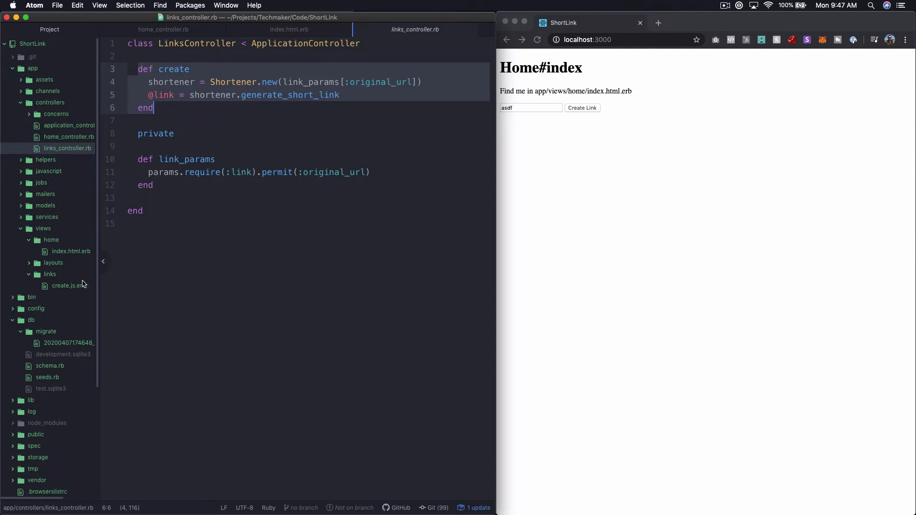
click(68, 286)
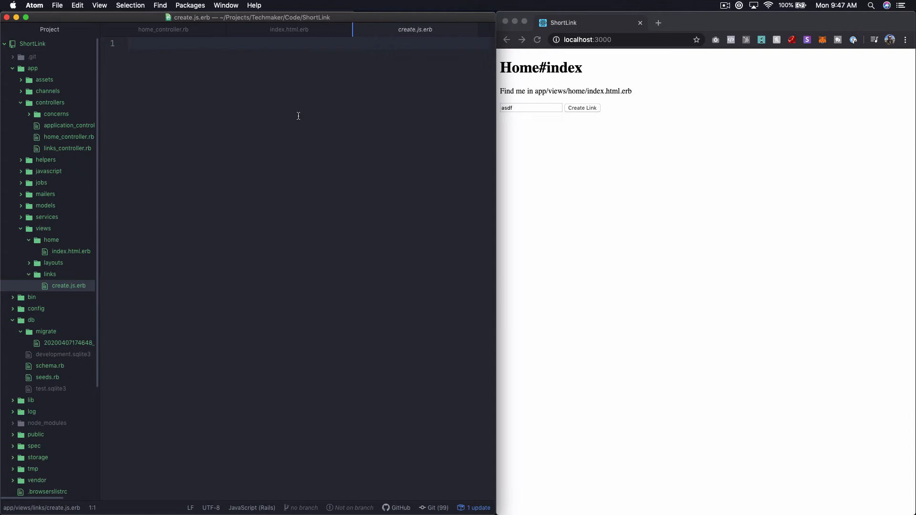
Put `alert("here")` in create.js.erb and submit the form to trigger the alert.
text(alert(""))
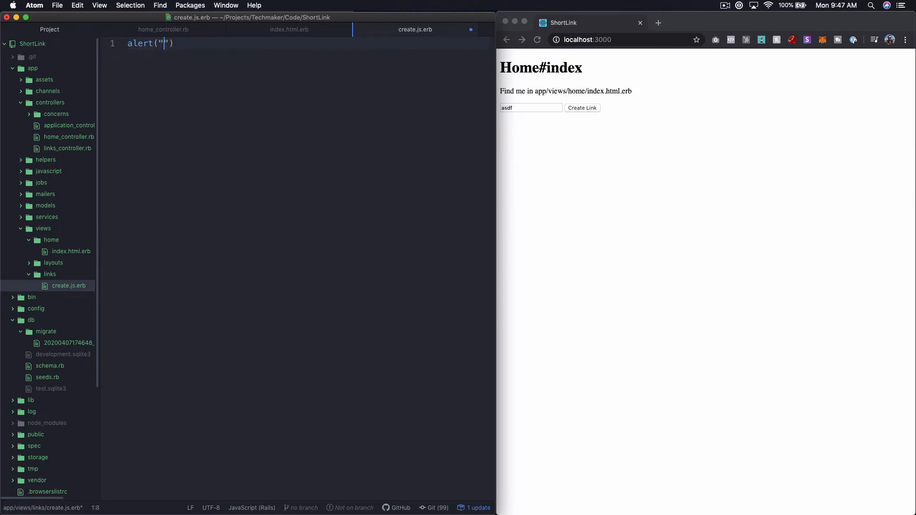
text(here)
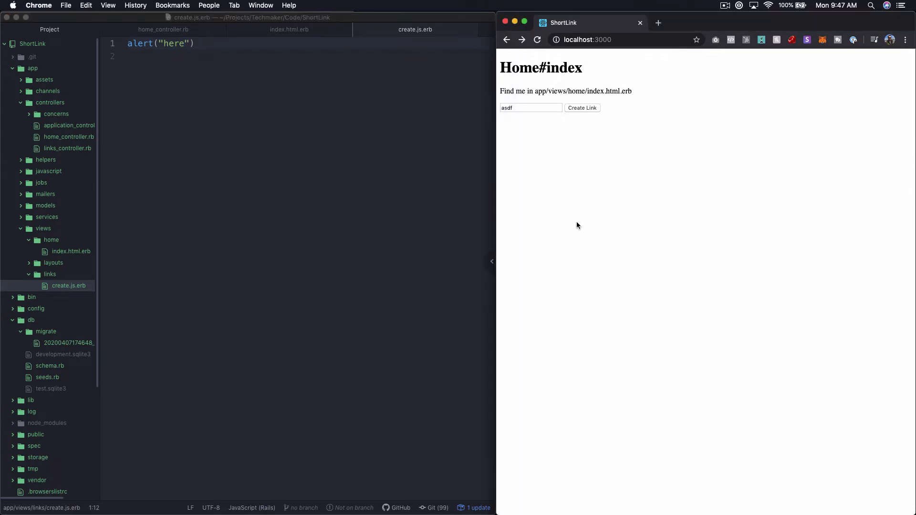
mouse_move(517, 128)
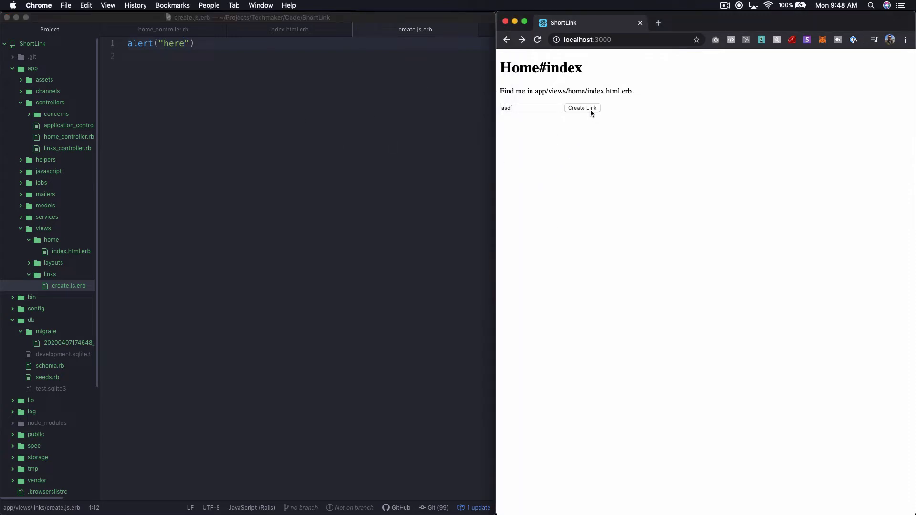
click(583, 108)
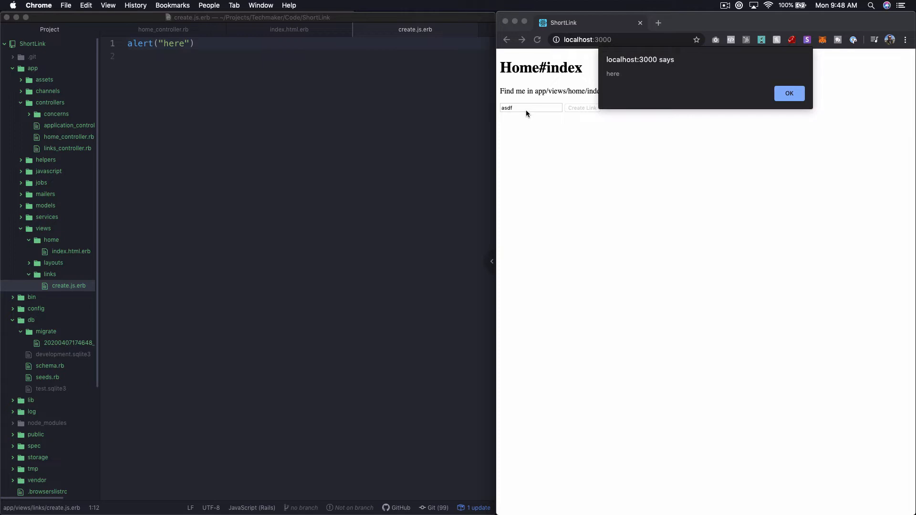
mouse_move(482, 185)
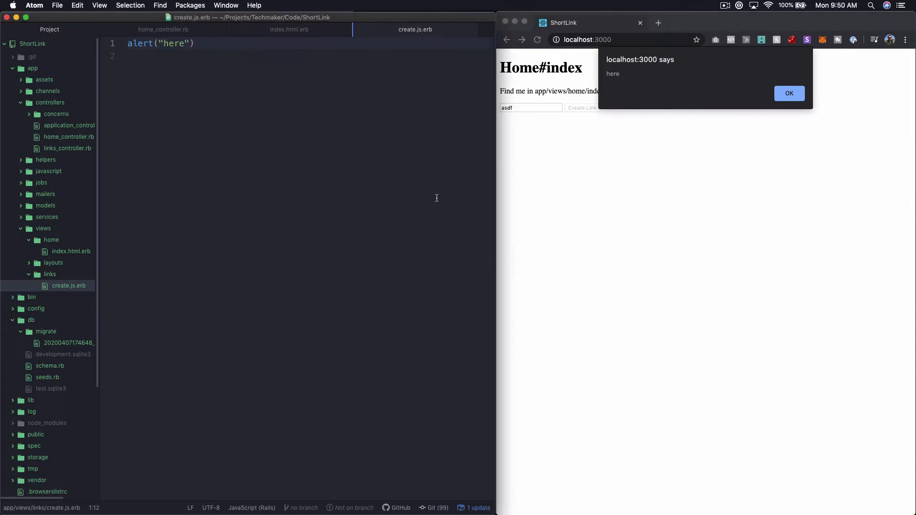
click(289, 29)
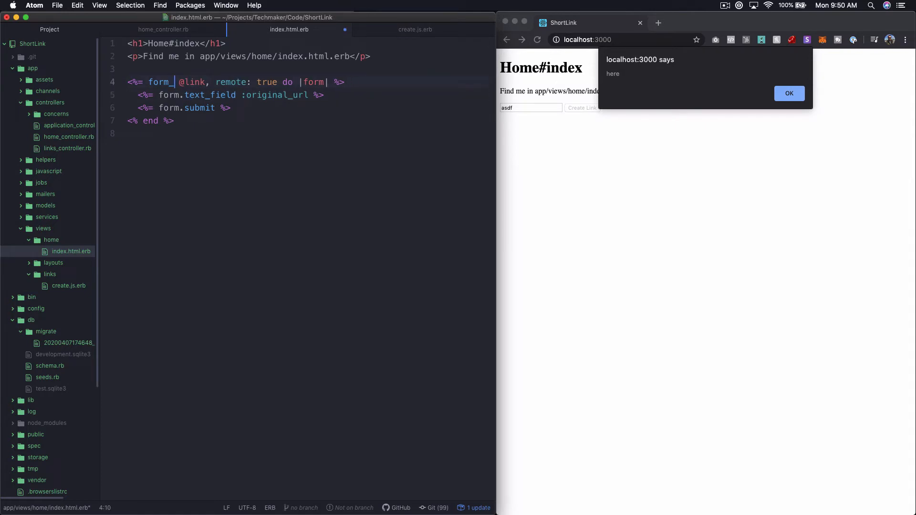
text(with)
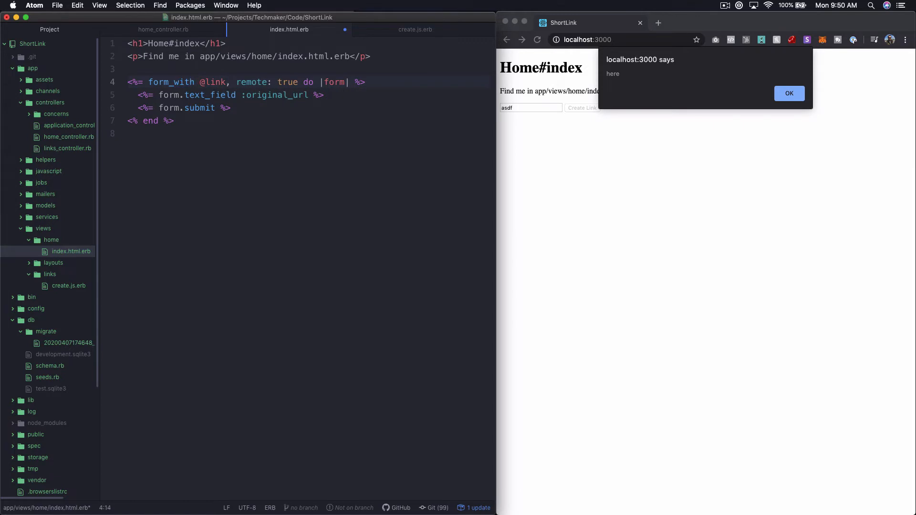
text(model:)
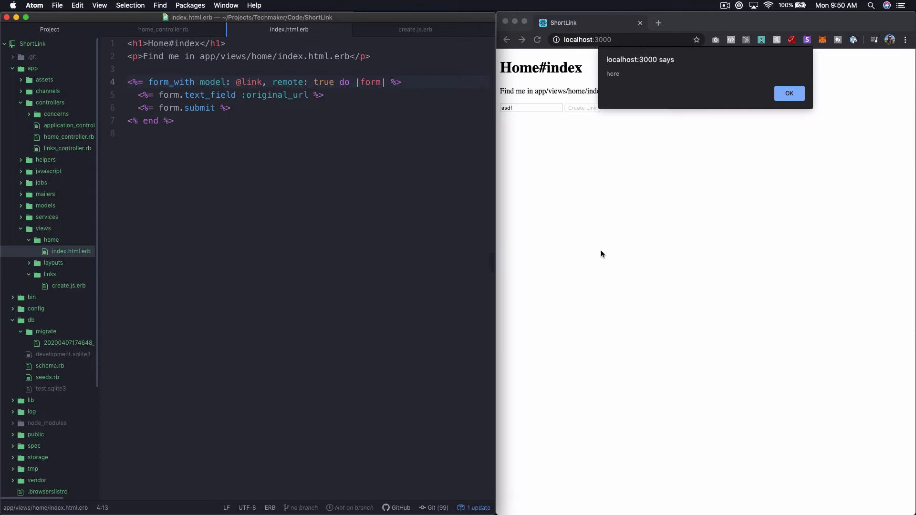
Resubmit the form in Chrome with 'asdf' and dismiss the 'here' alert.
click(789, 93)
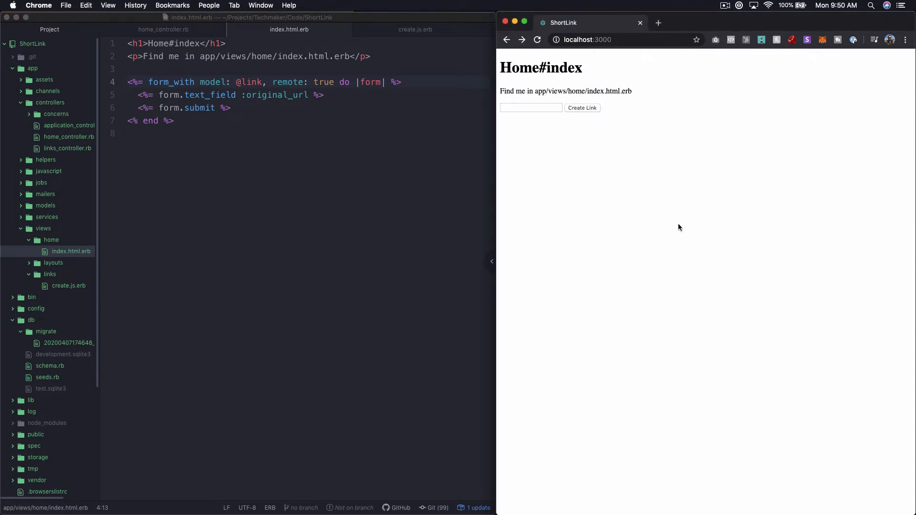
text(asdf)
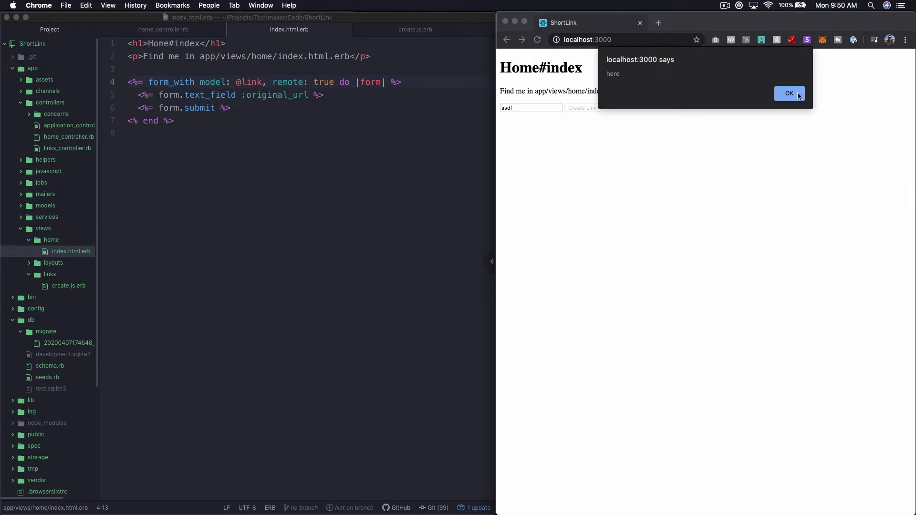
click(788, 94)
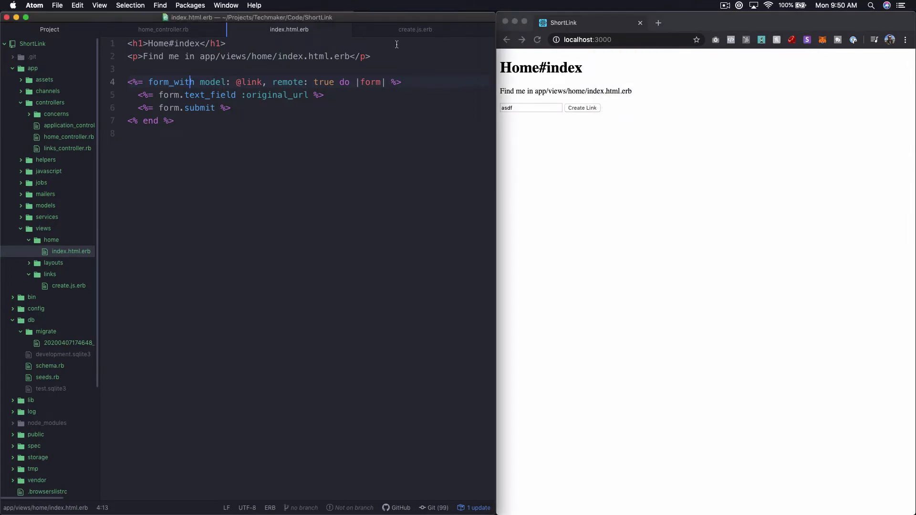
click(415, 29)
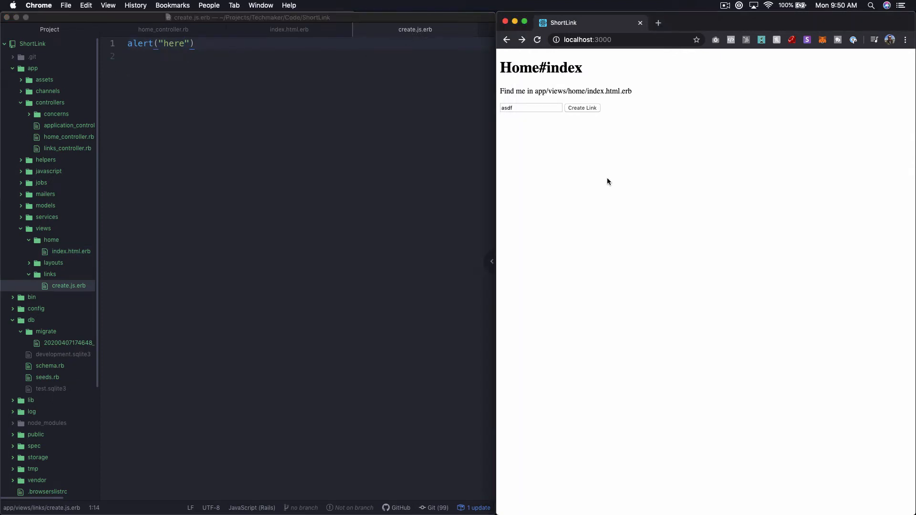
key(F12)
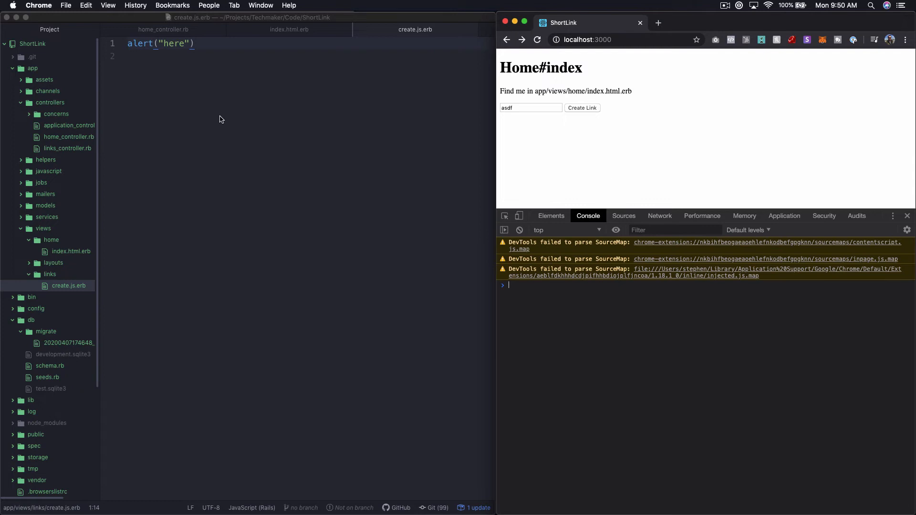
click(289, 29)
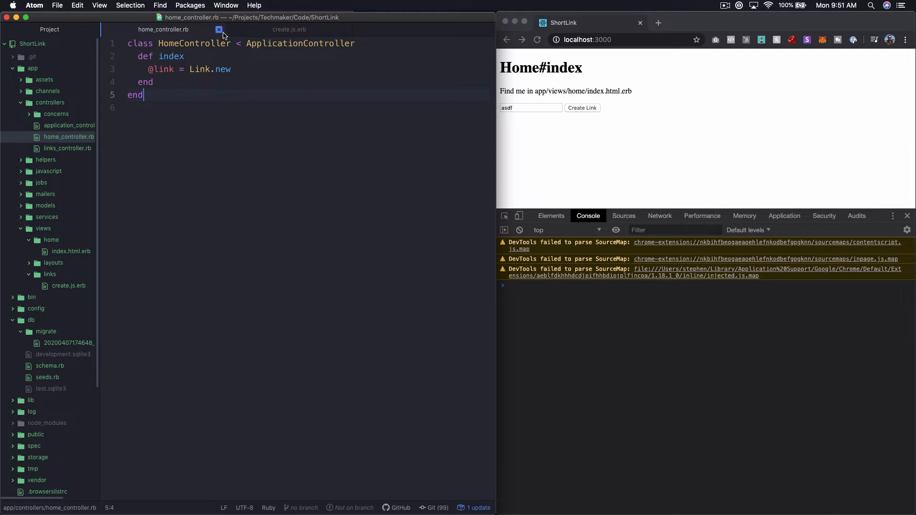
click(288, 29)
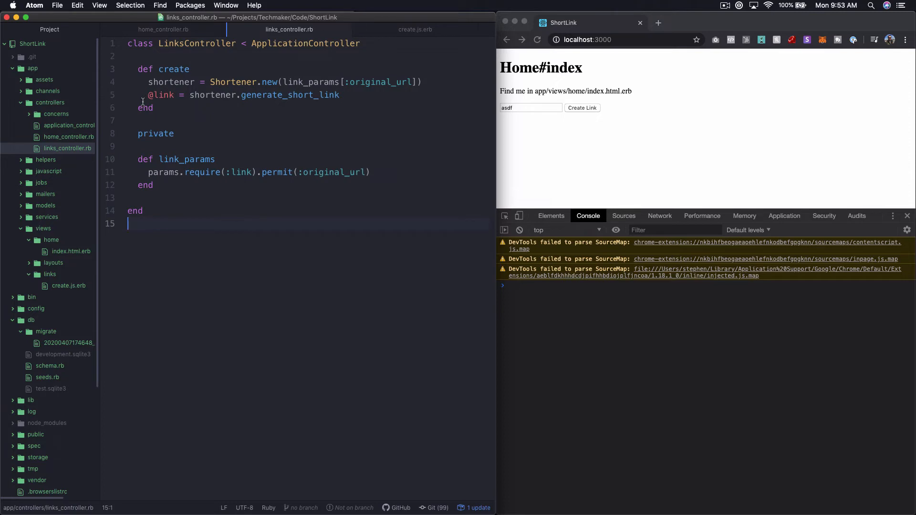
mouse_move(415, 29)
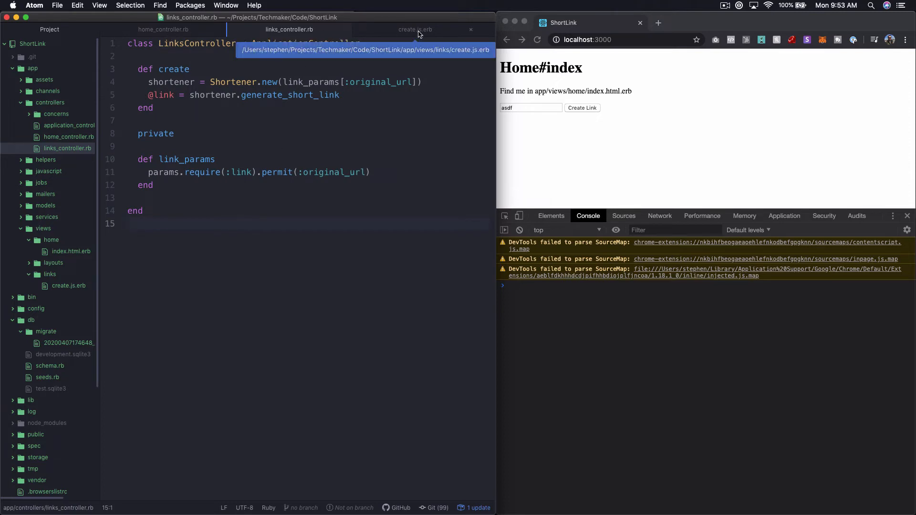
click(416, 29)
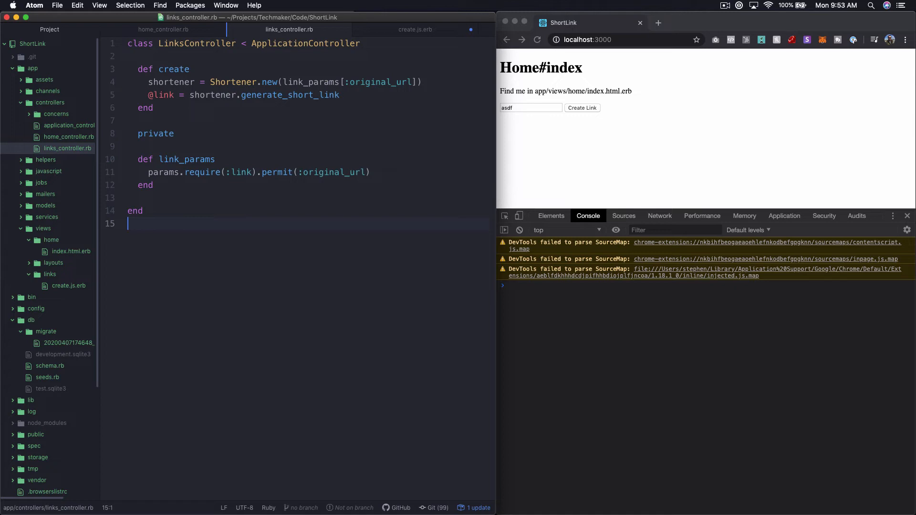
click(415, 29)
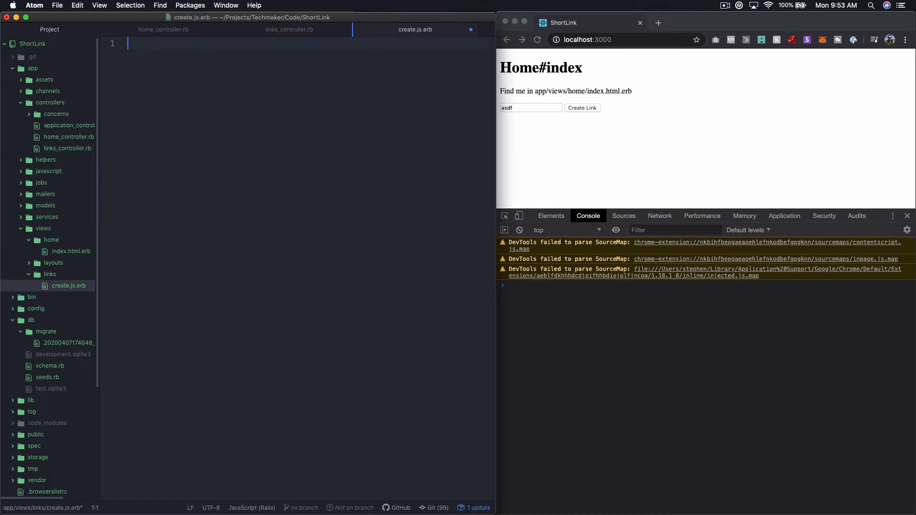
text(var)
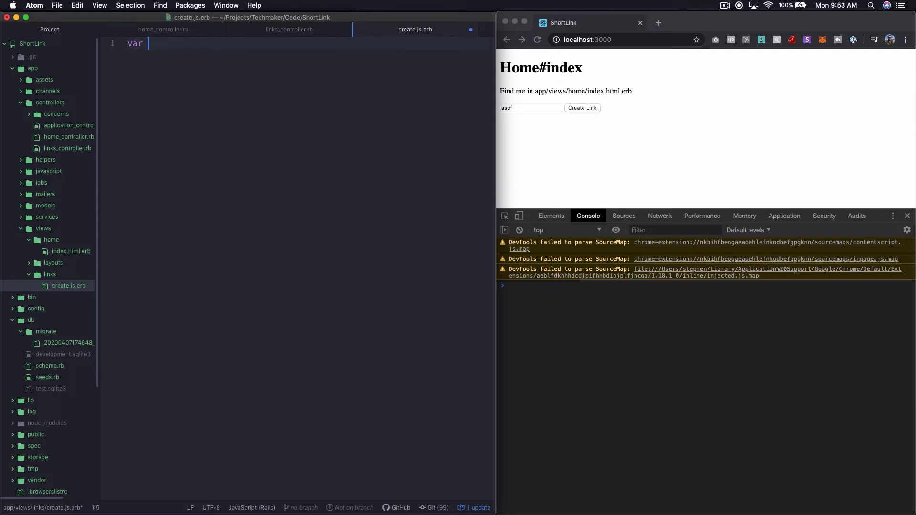
text(lookupCode)
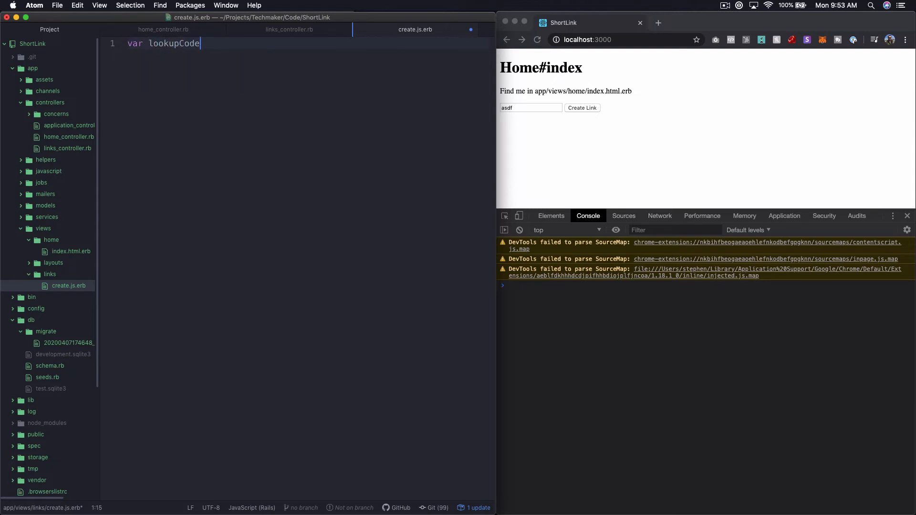
text(=)
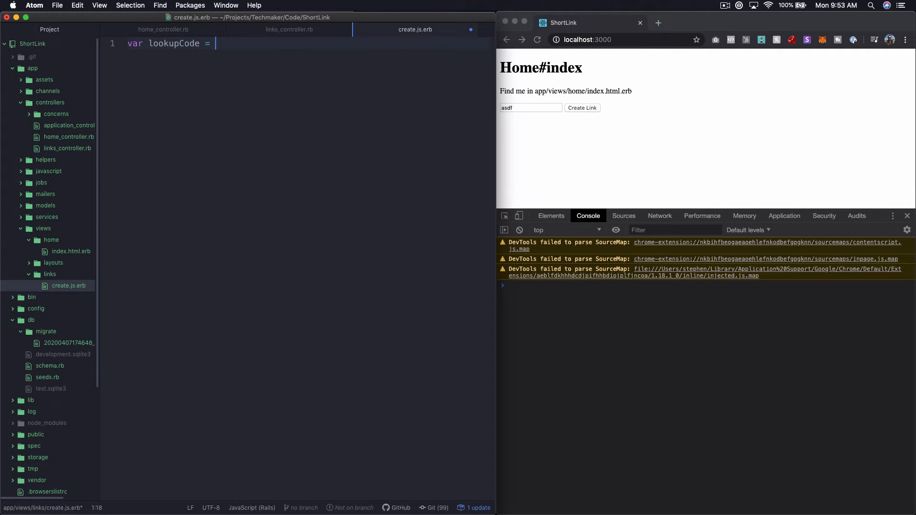
text("<%= ")
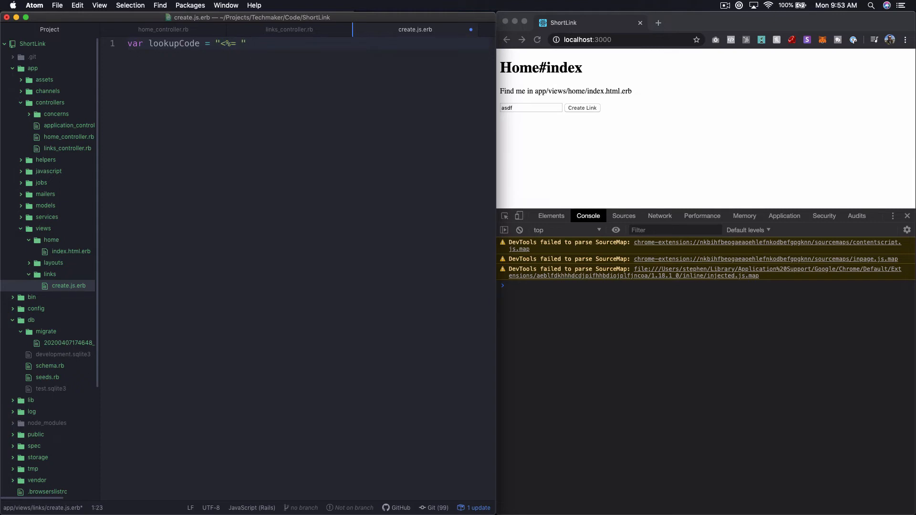
text(%>";)
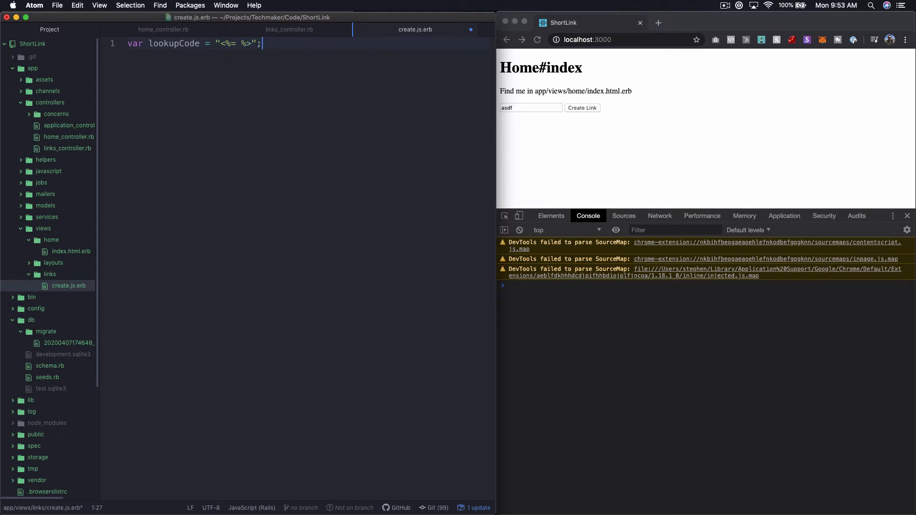
text(@)
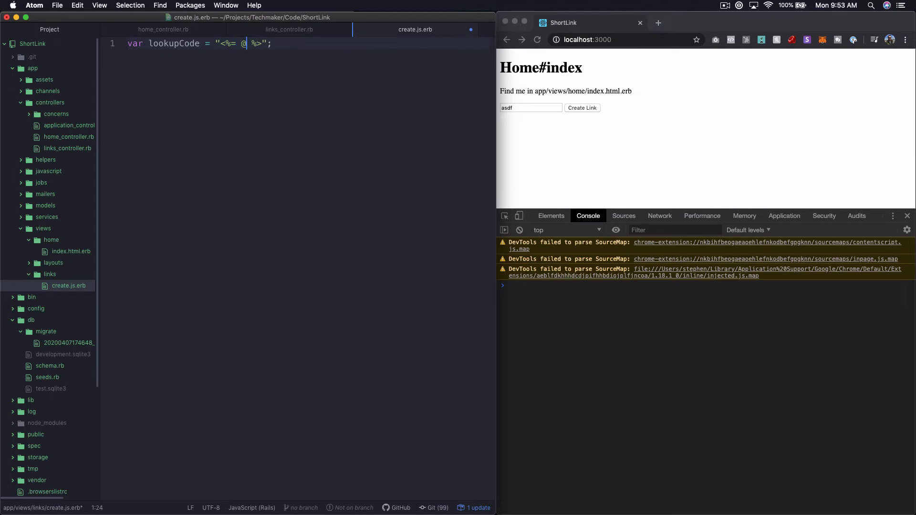
text(link.l)
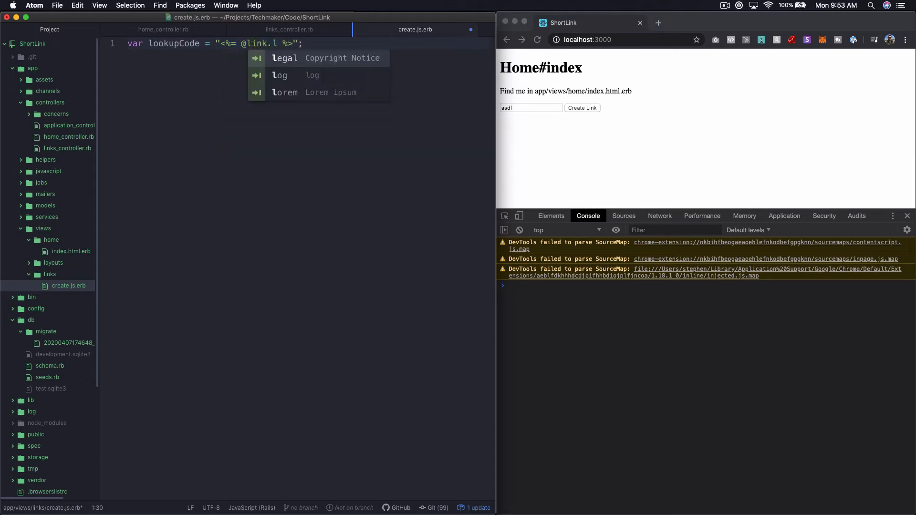
text(lookup_code)
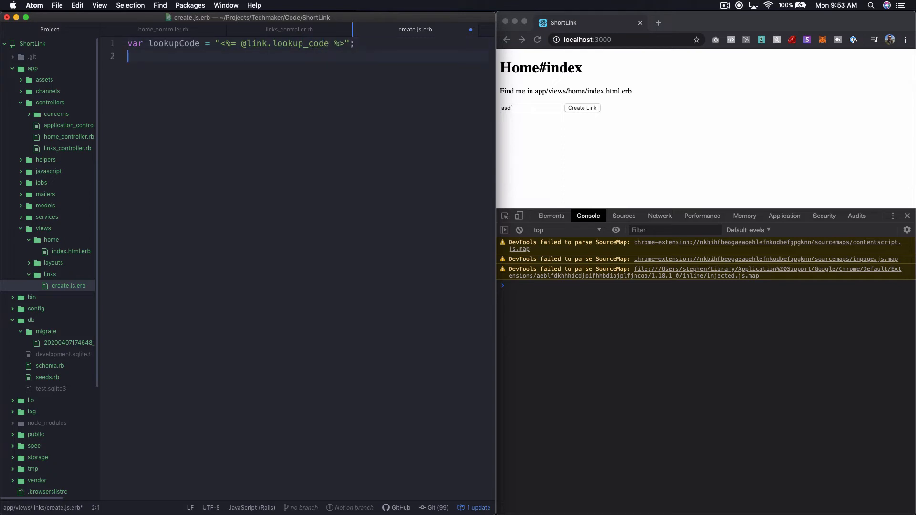
Add console.log(lookupCode); and save the file.
text(conso)
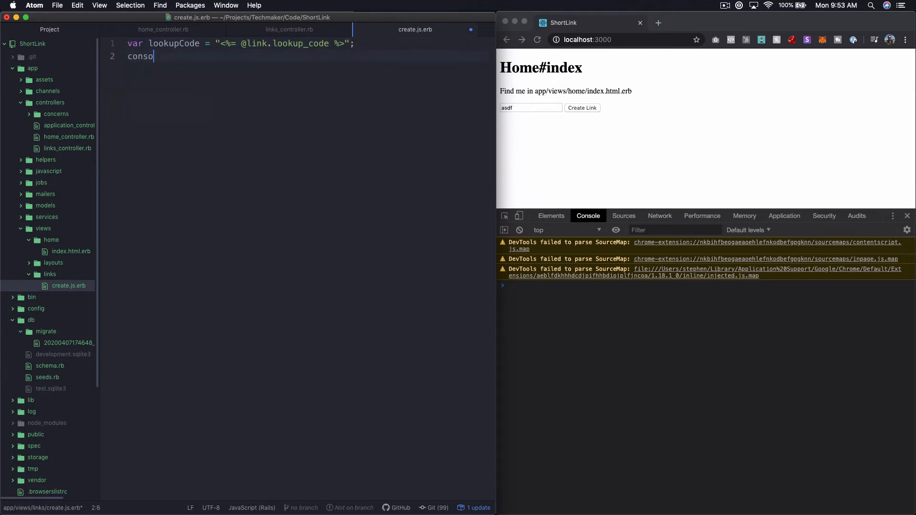
text(le.log())
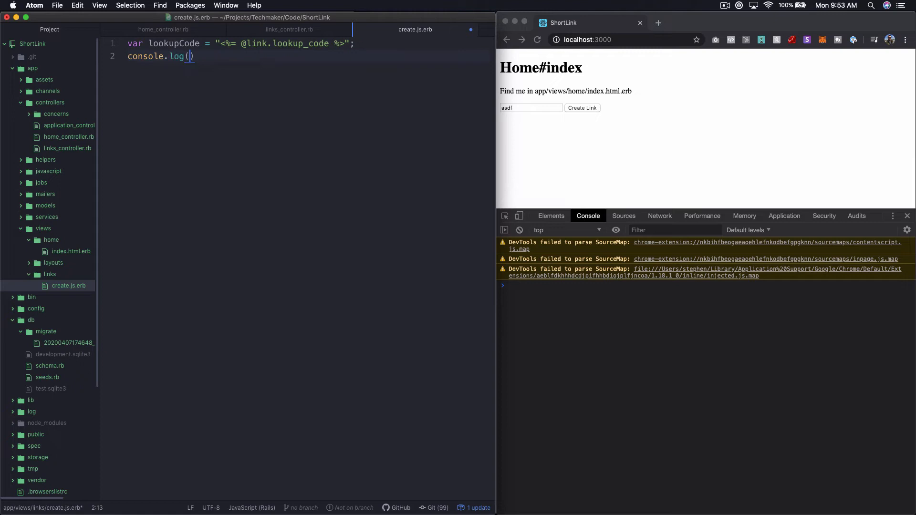
text(lookupCode)
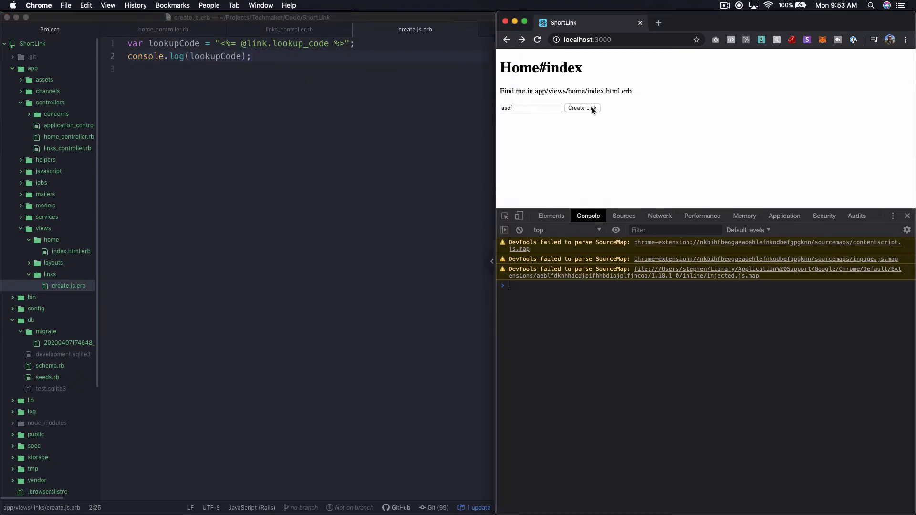
Submit the Create Link form twice so the console logs distinct lookup codes.
click(582, 108)
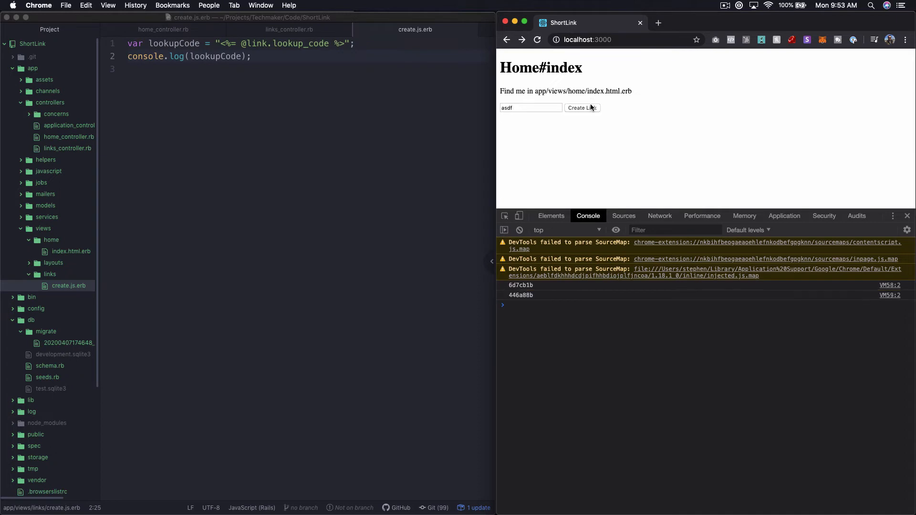
click(581, 107)
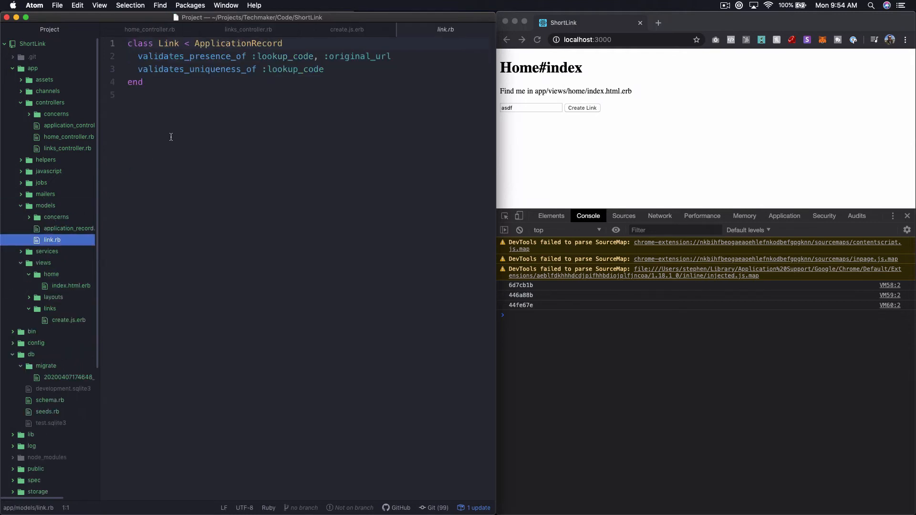
Review the lookup_code uniqueness validation in link.rb.
click(308, 69)
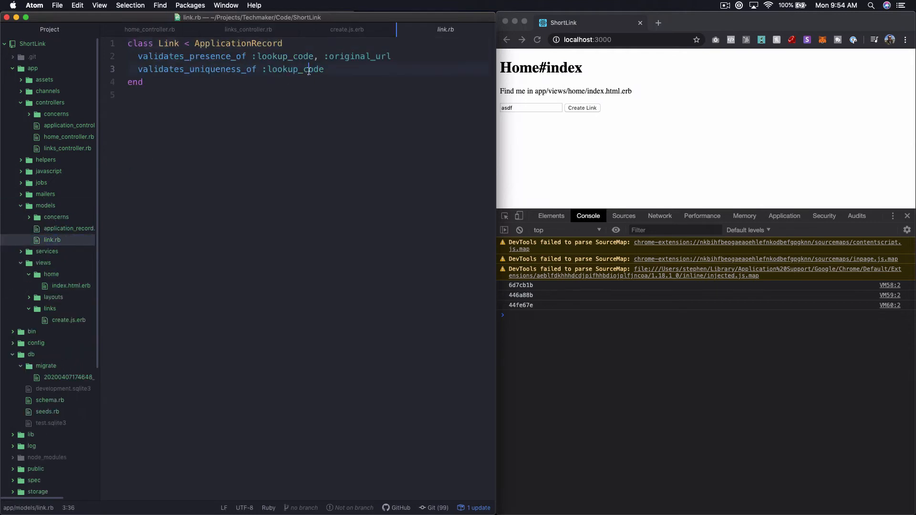
double_click(296, 68)
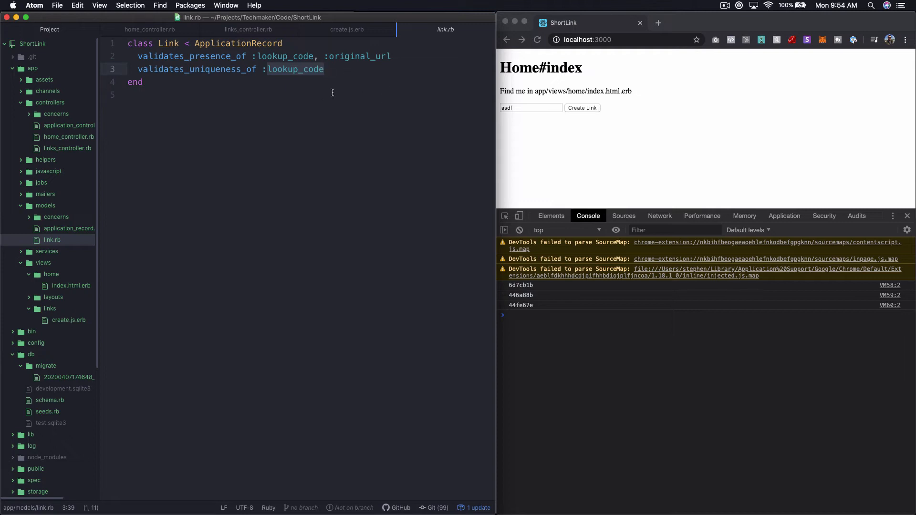
click(325, 69)
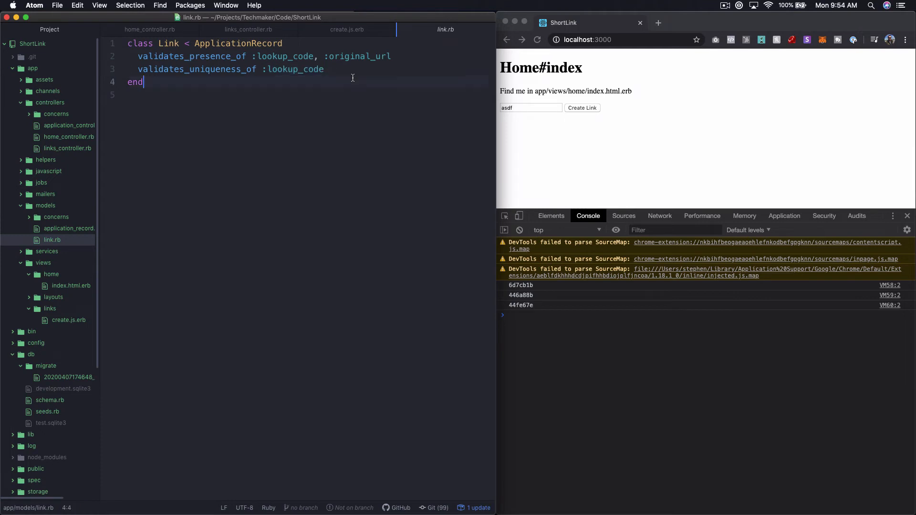
mouse_move(392, 99)
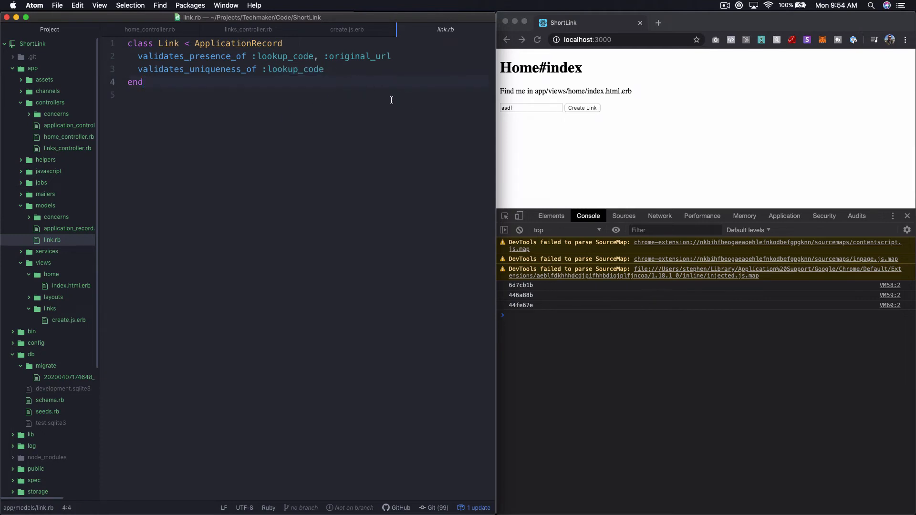
mouse_move(576, 345)
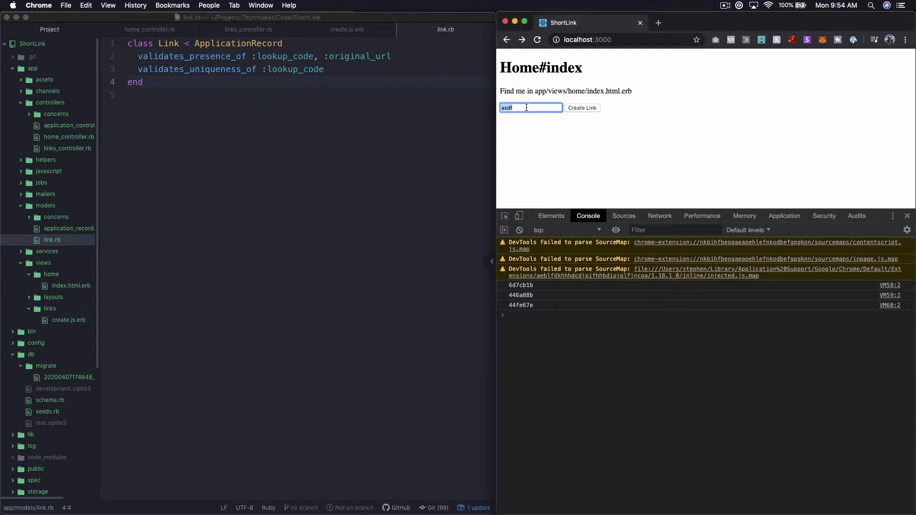
Clear the URL field and submit the blank form repeatedly, logging more lookup codes.
click(582, 107)
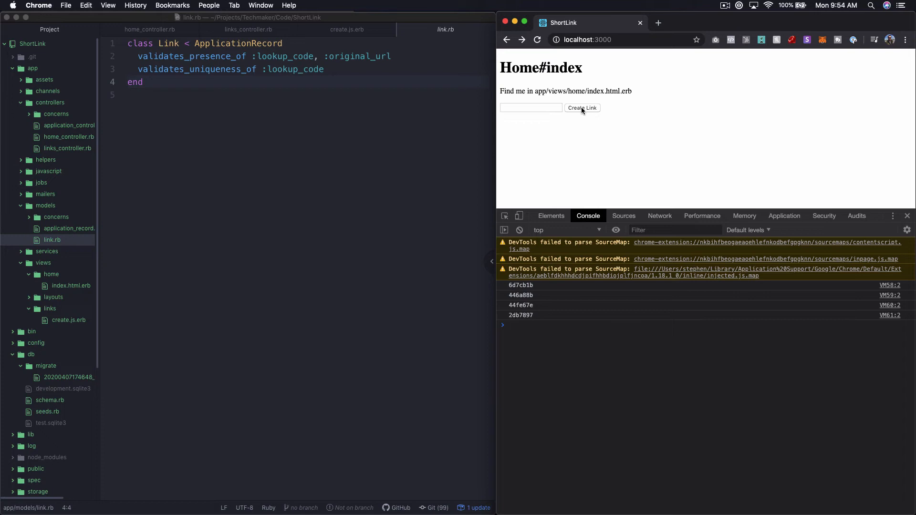
click(582, 107)
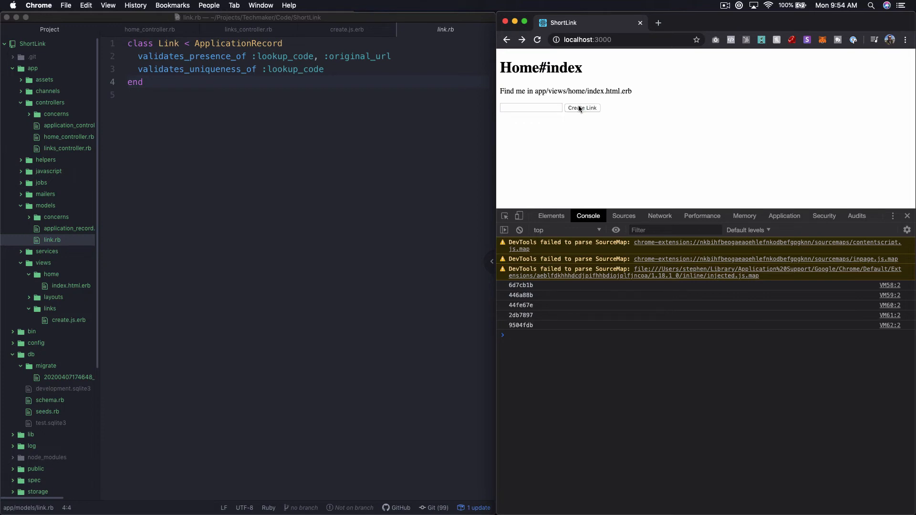
click(582, 109)
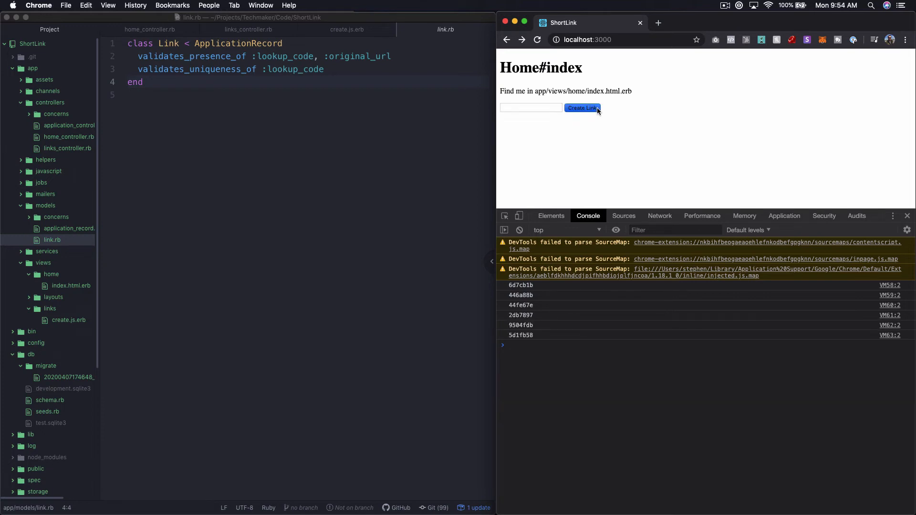
click(582, 108)
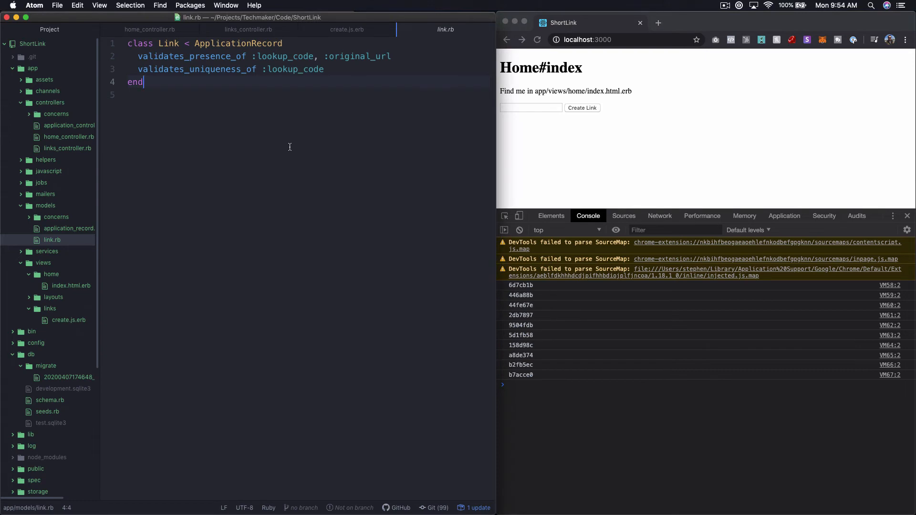
mouse_move(523, 87)
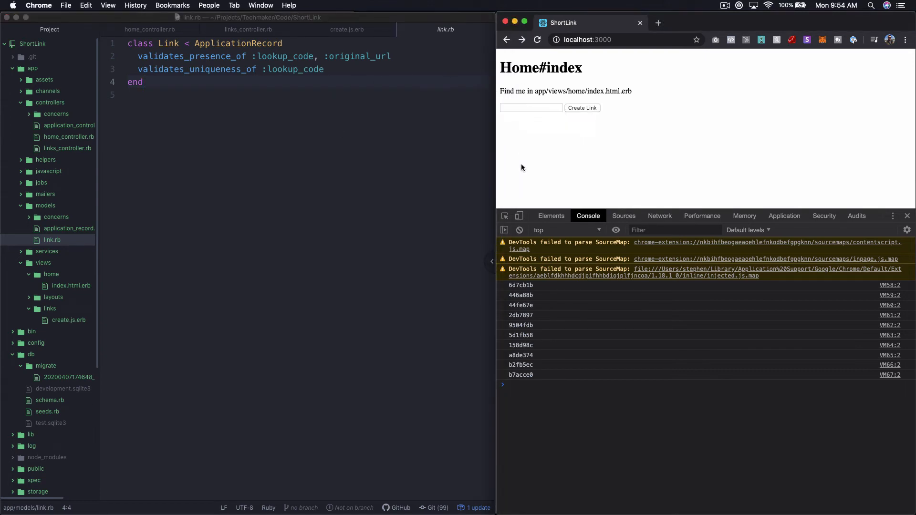
Enter 'ddfg' in the URL field and return to create.js.erb.
click(530, 108)
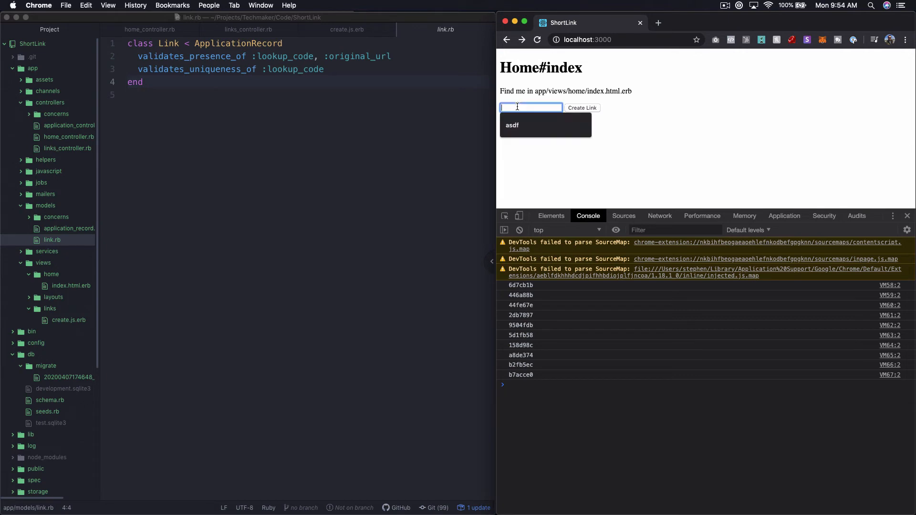
text(ddfg)
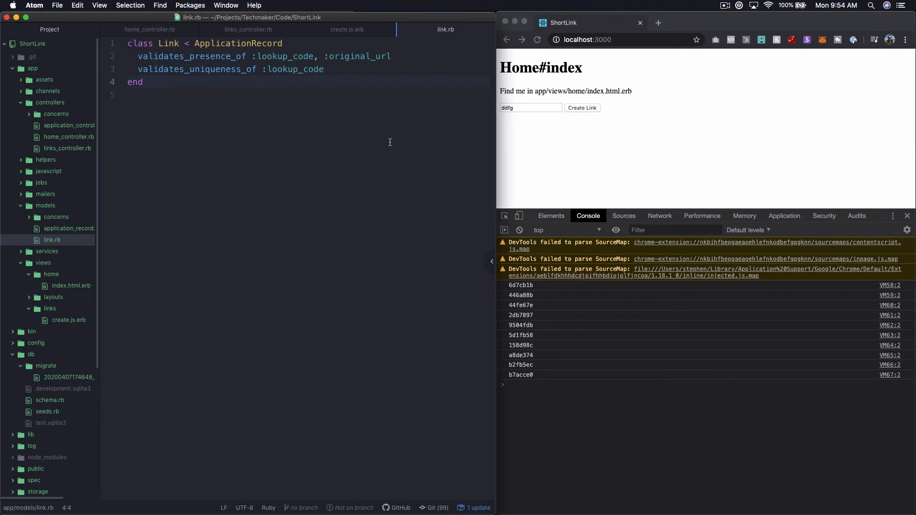
click(347, 29)
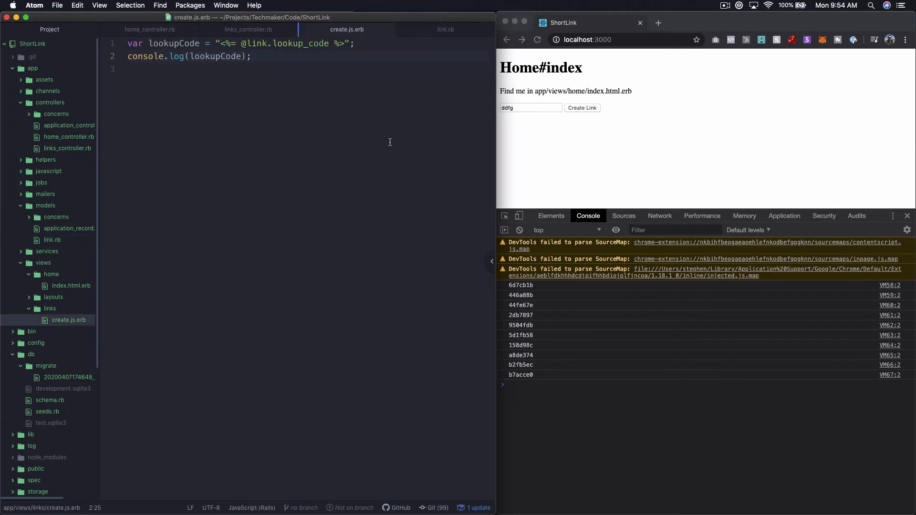
Add gem 'pry-rails' below spring-watcher-listen in the Gemfile's development group and save.
click(248, 44)
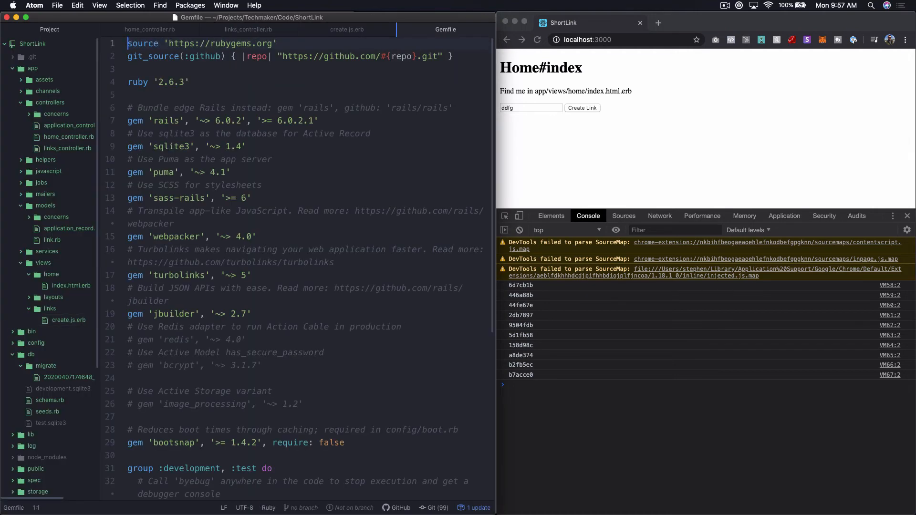
scroll(down, 3)
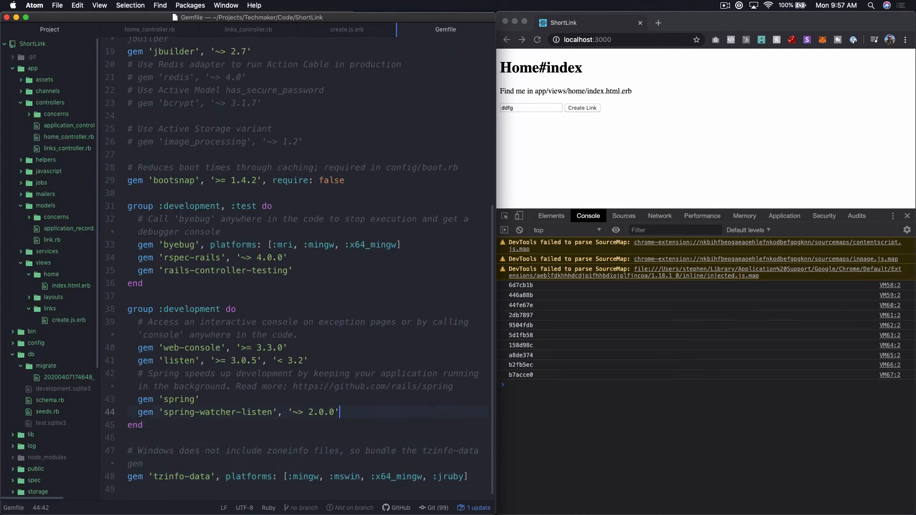
text(gem)
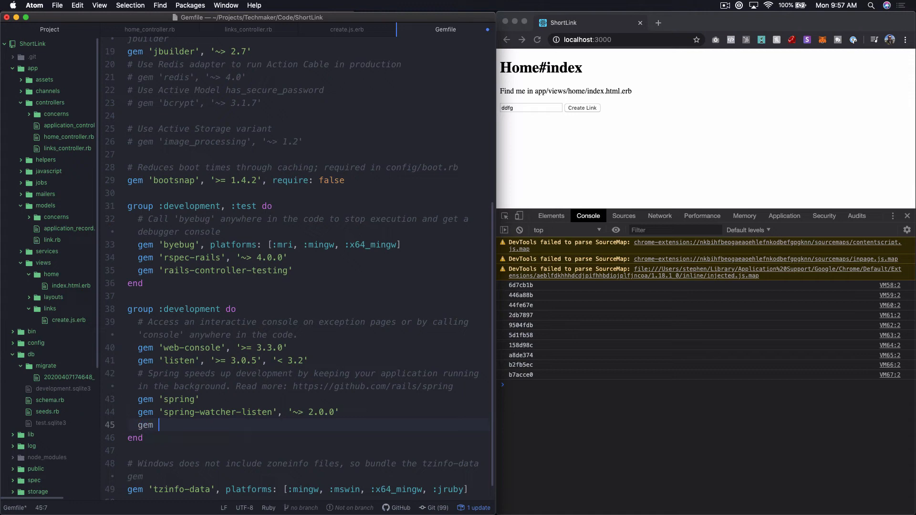
text('pry-rails)
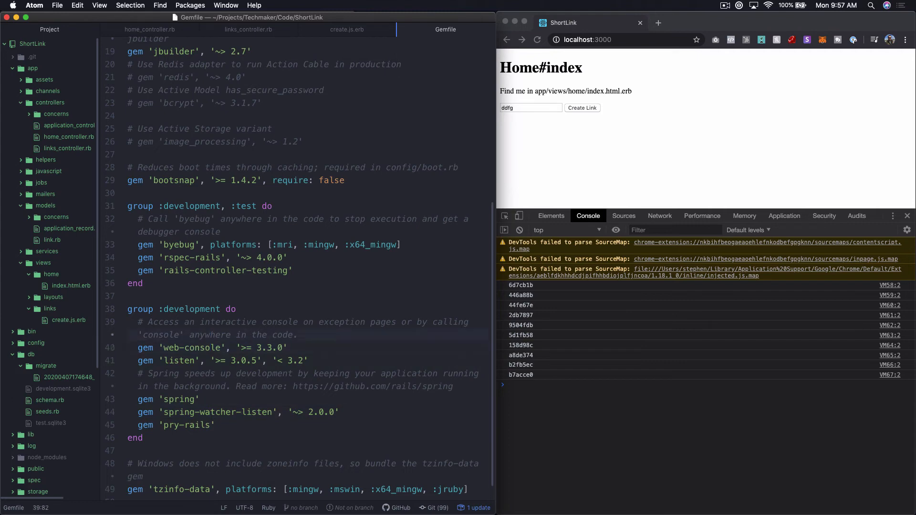
click(210, 348)
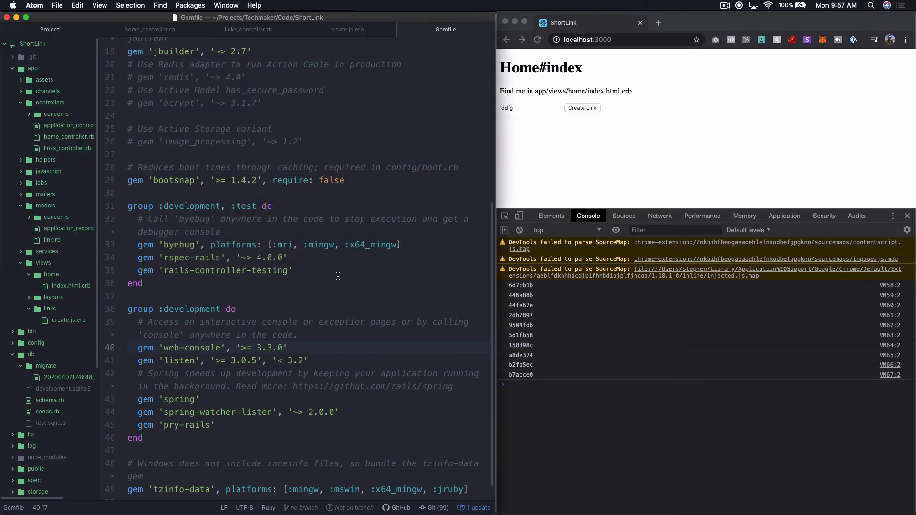
End LinksController#create with binding.pry, save, and submit the ddfg link to hit the breakpoint.
click(247, 29)
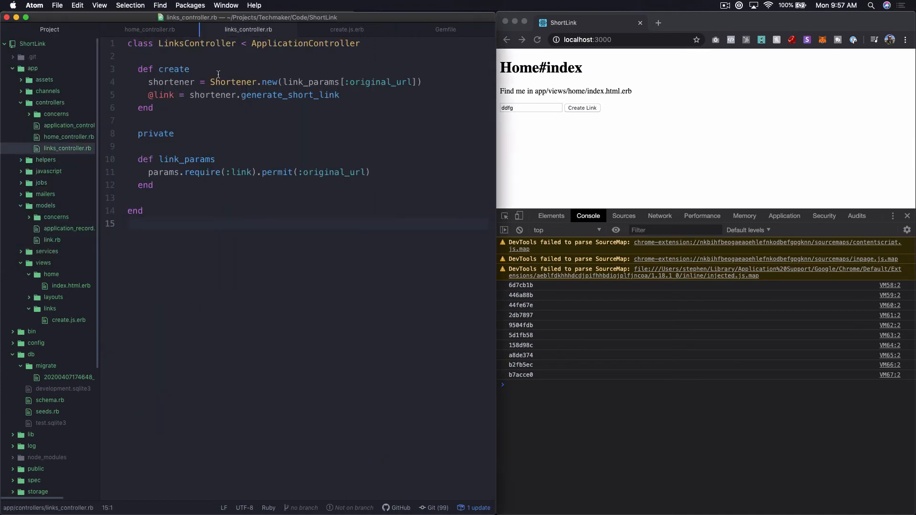
text(b)
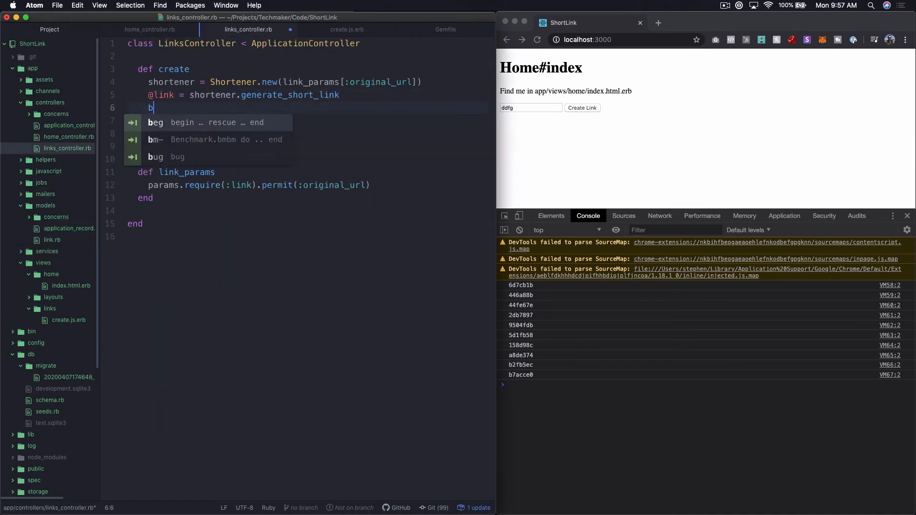
text(id)
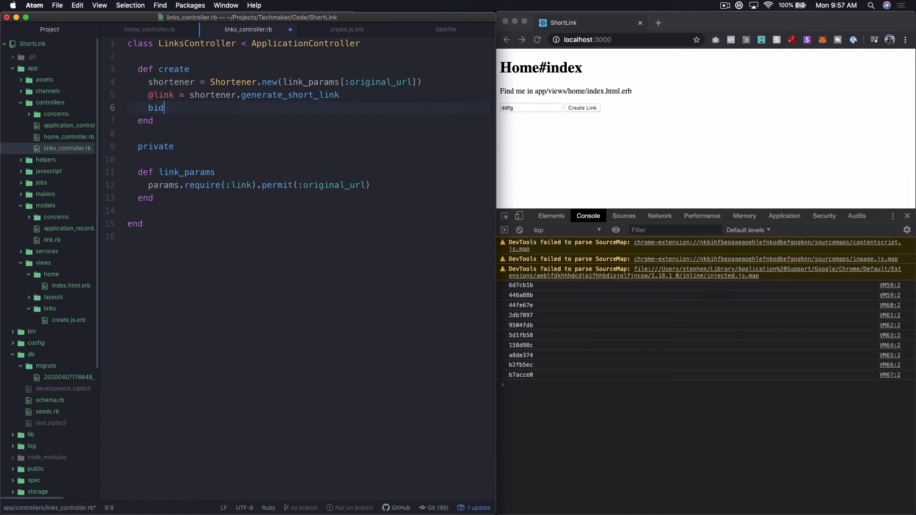
text(nding.pry)
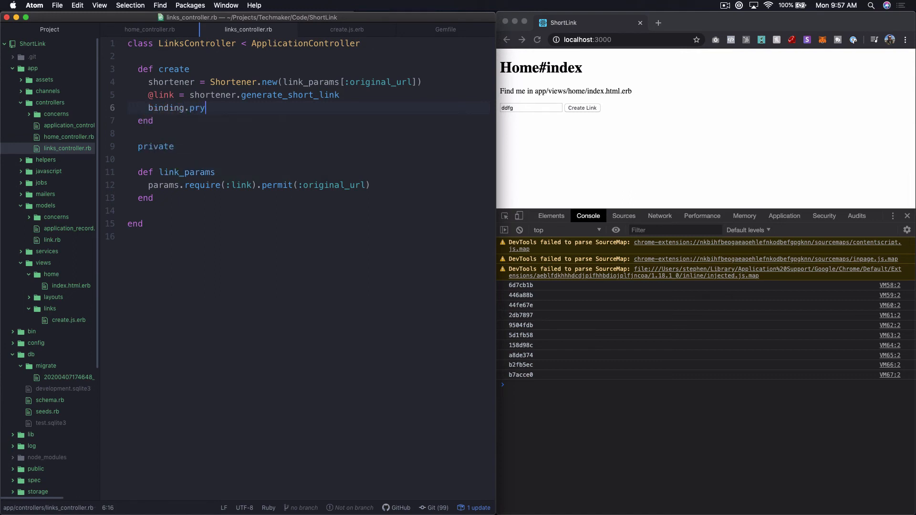
click(530, 108)
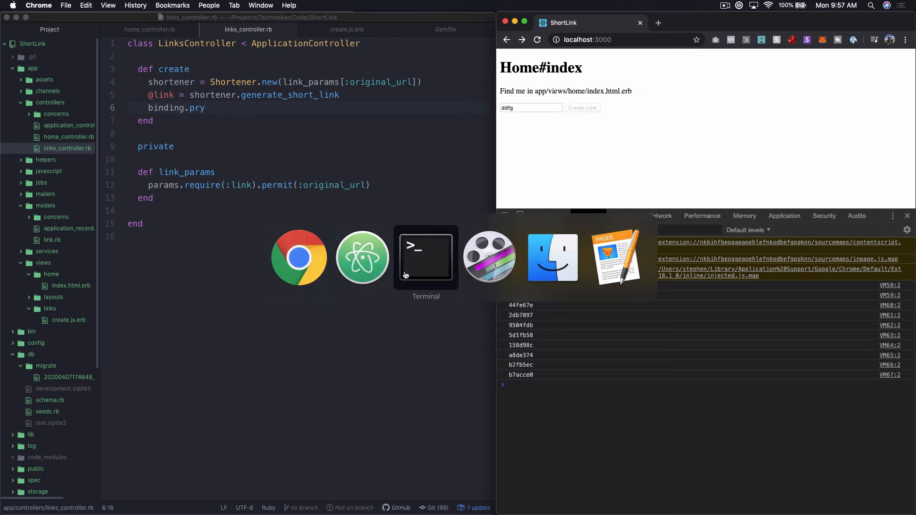
click(426, 258)
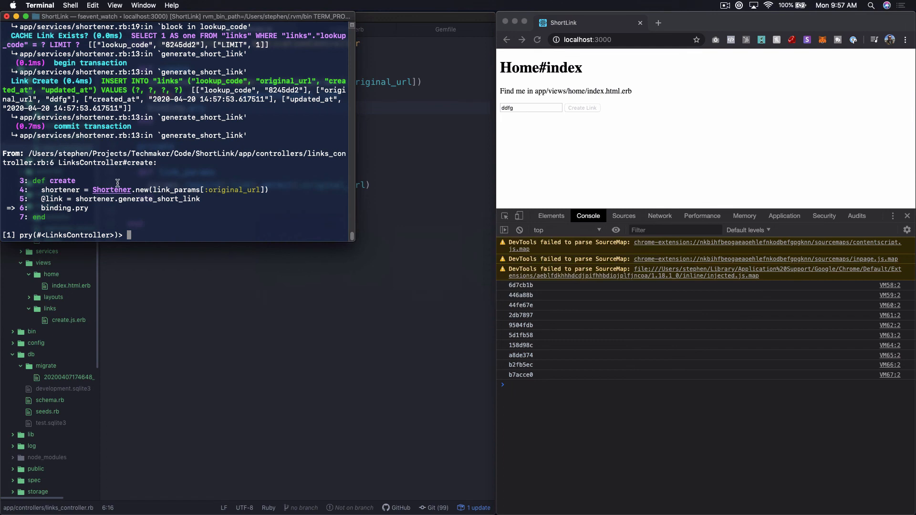
text(@1)
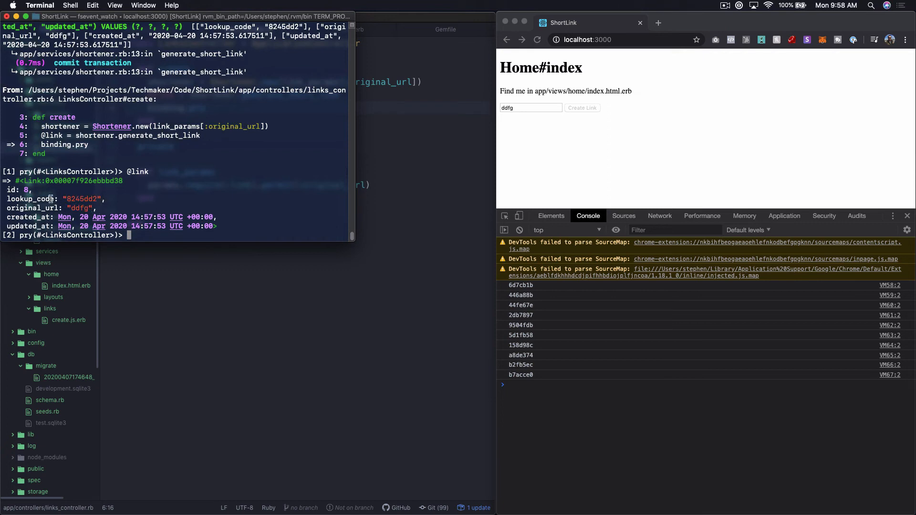
double_click(18, 190)
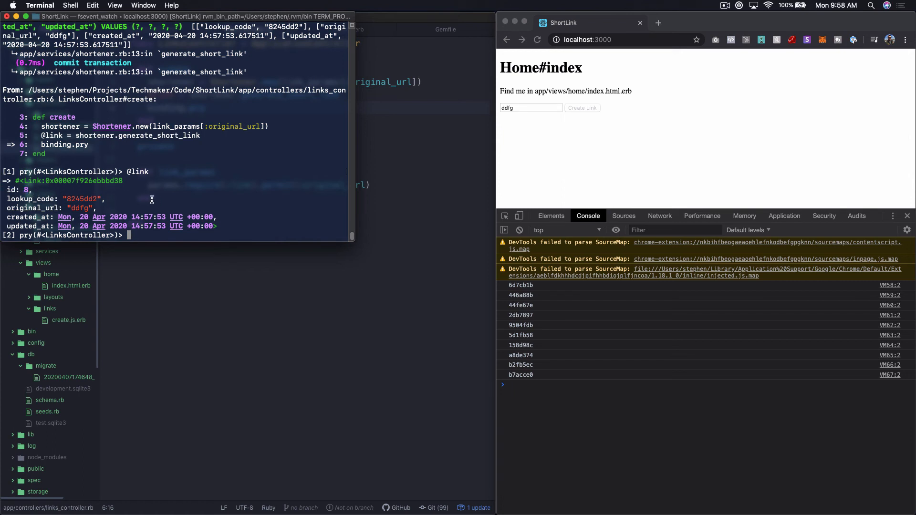
text(quit)
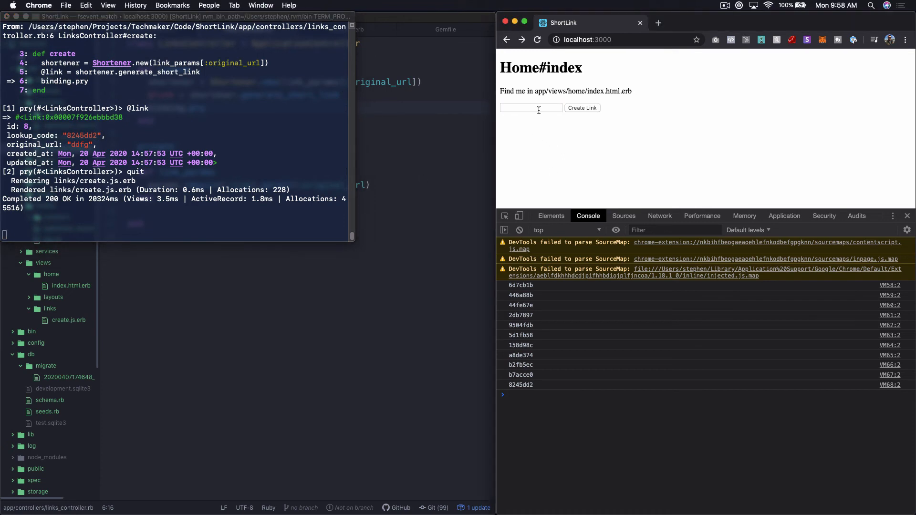
click(582, 107)
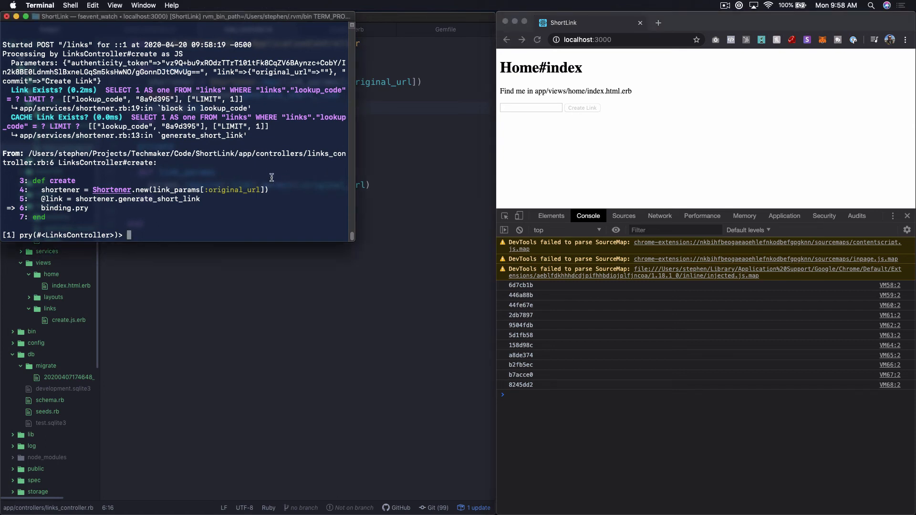
text(@link)
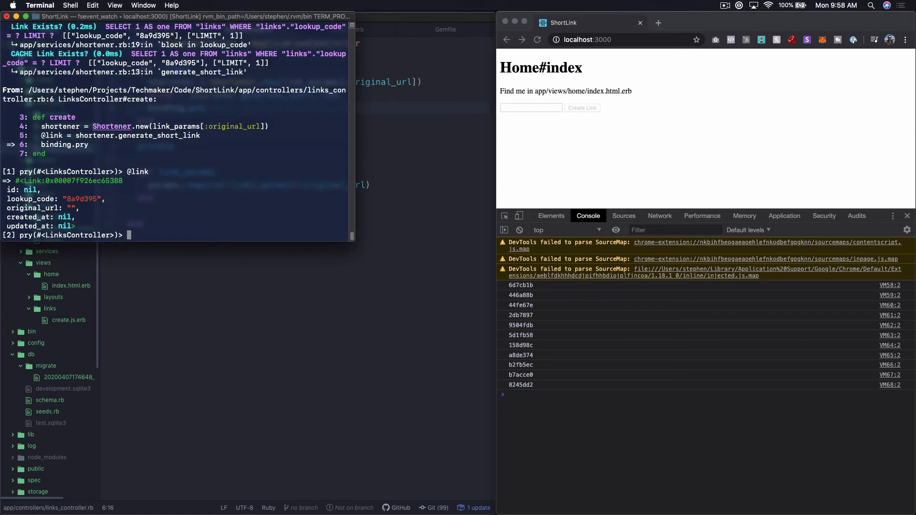
mouse_move(39, 193)
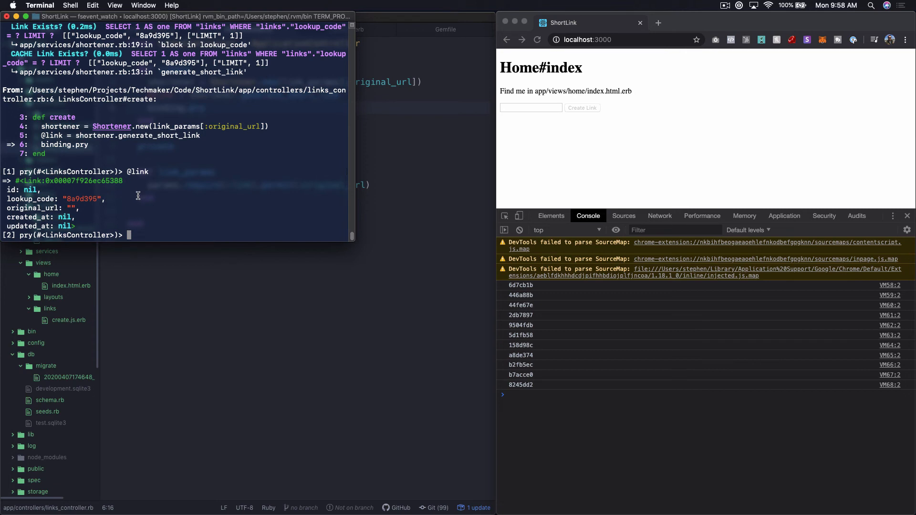
text(@link)
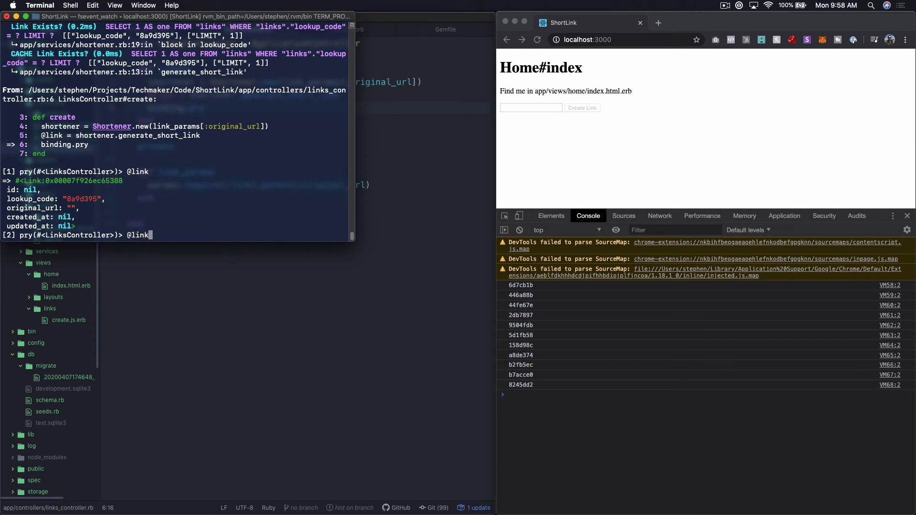
text(.persisted?)
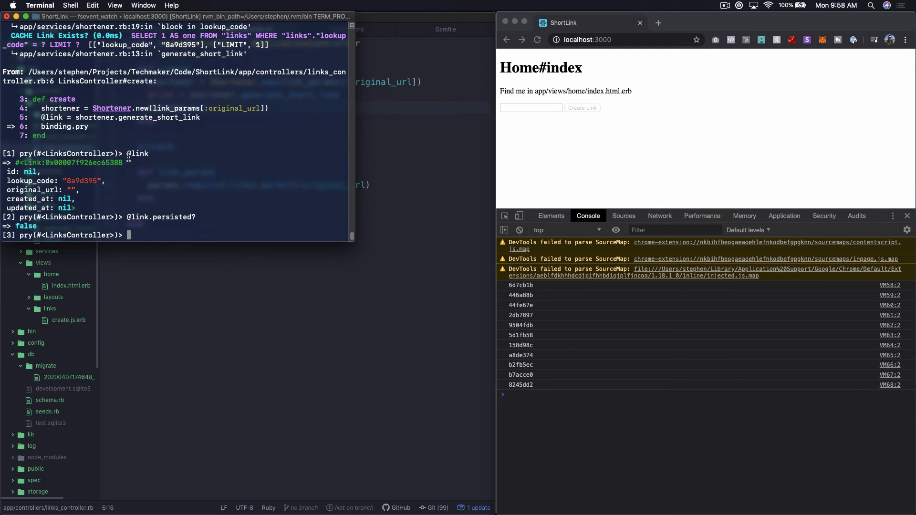
text(@)
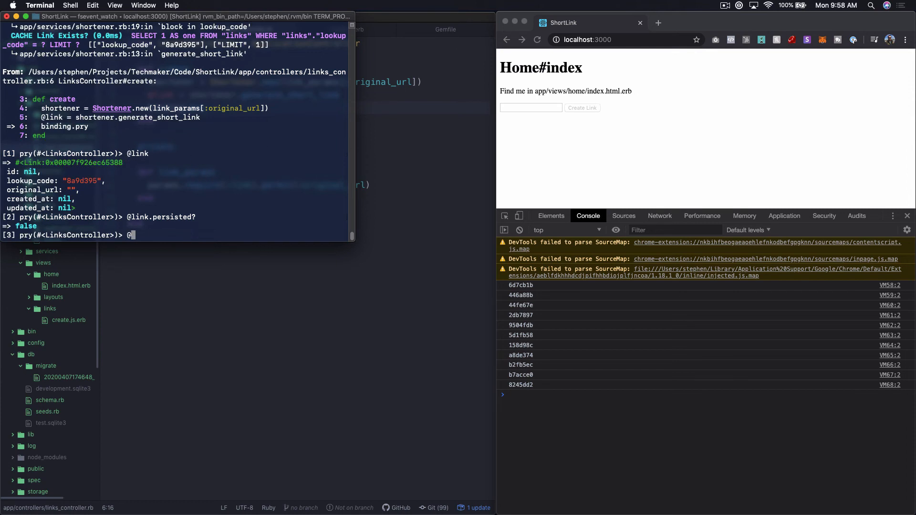
text(link.errors)
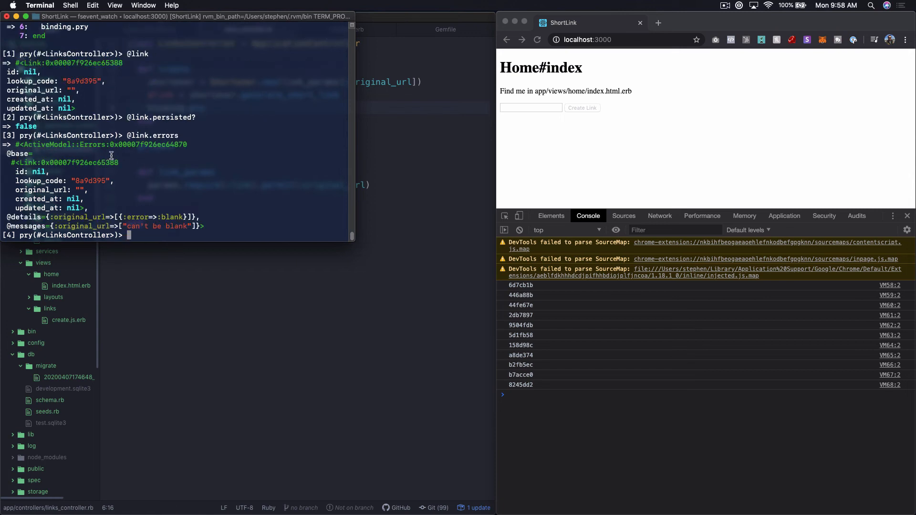
drag(6, 226, 203, 226)
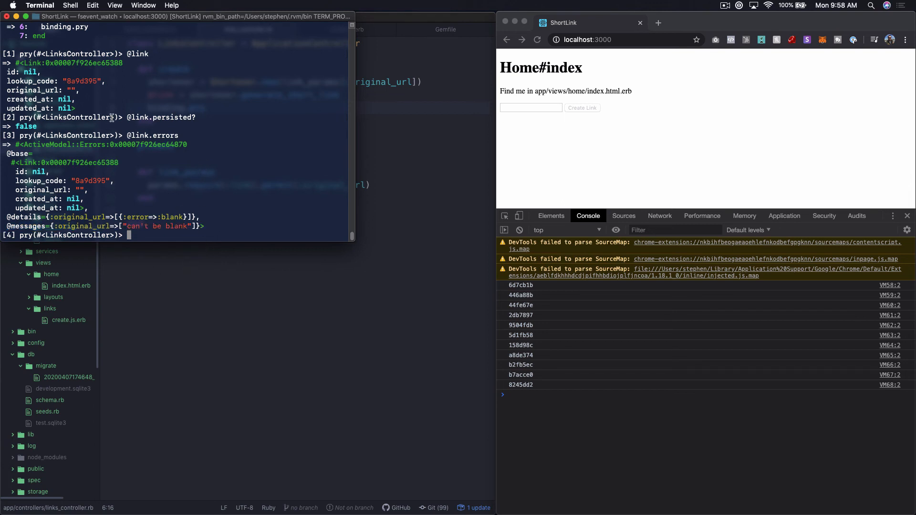
mouse_move(162, 221)
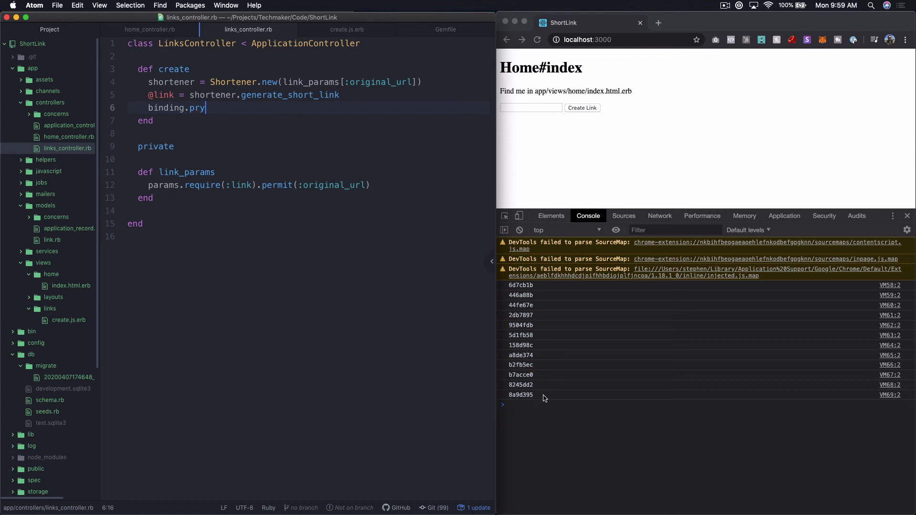
mouse_move(546, 356)
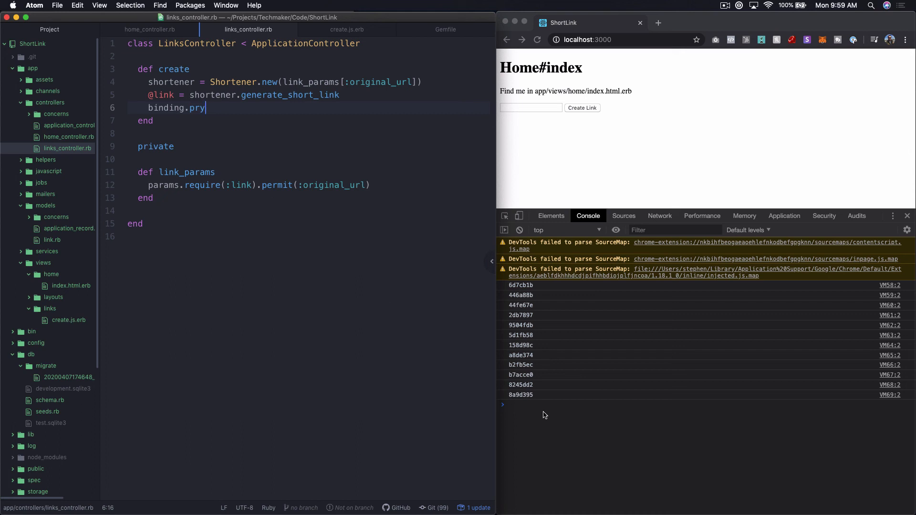
mouse_move(346, 230)
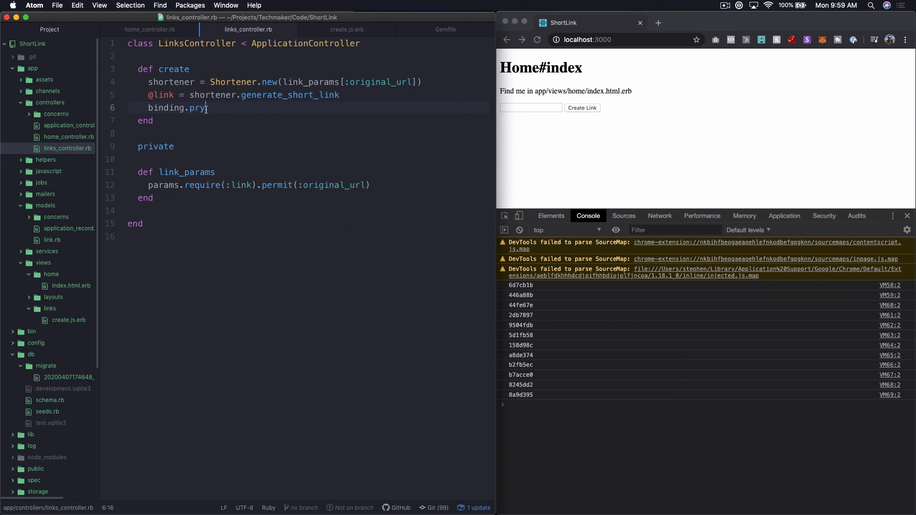
mouse_move(268, 112)
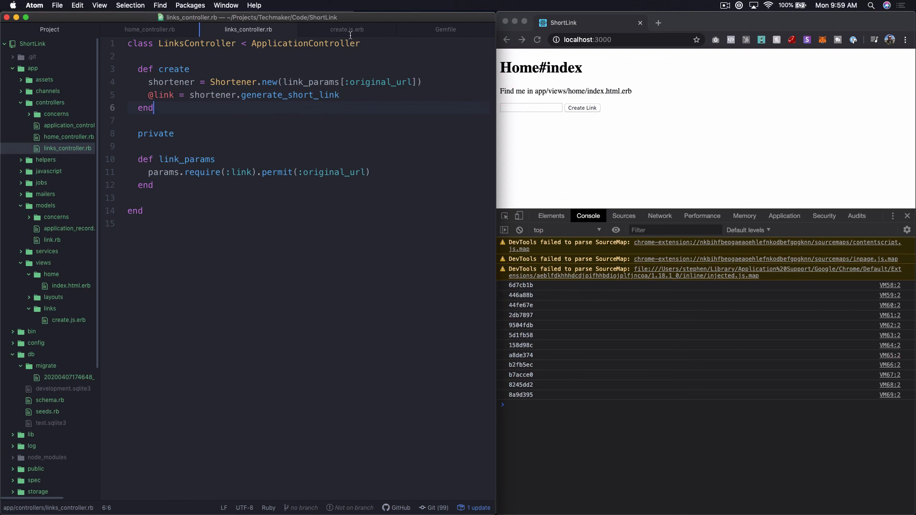
With binding.pry removed from create, reopen create.js.erb showing the console.log of lookupCode.
click(346, 29)
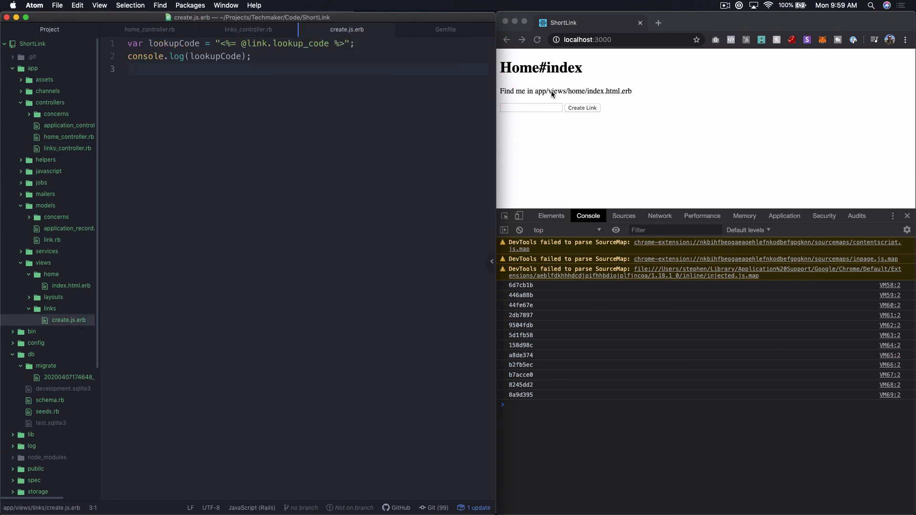
Submit the link form with 'fdg' and confirm the console logs lookup code 68a013c.
text(fdg)
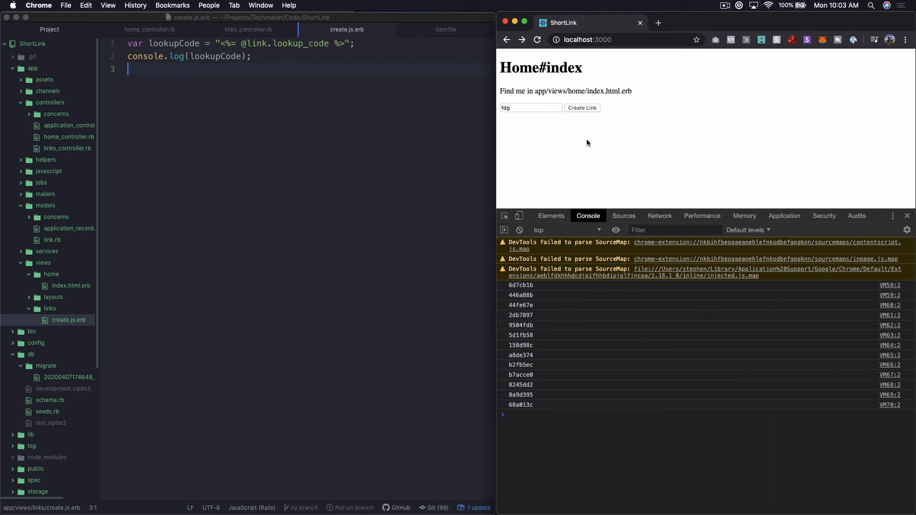
mouse_move(547, 126)
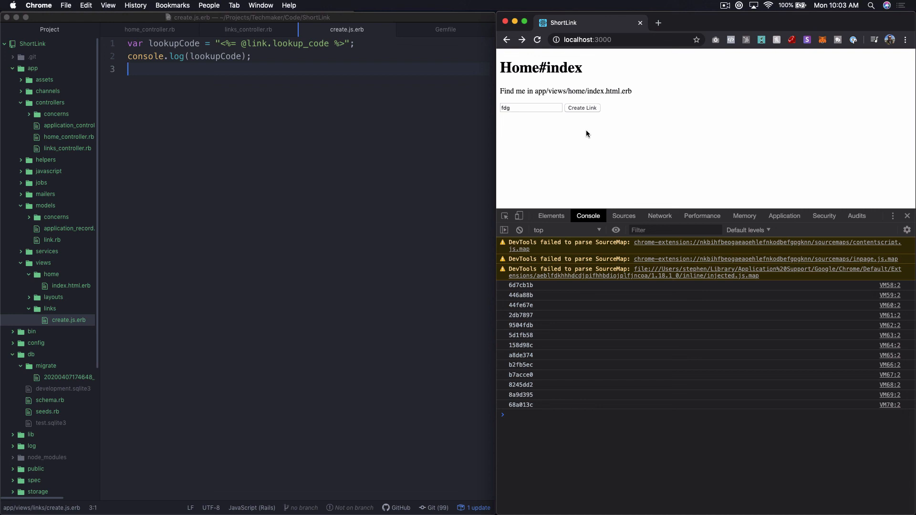
mouse_move(635, 335)
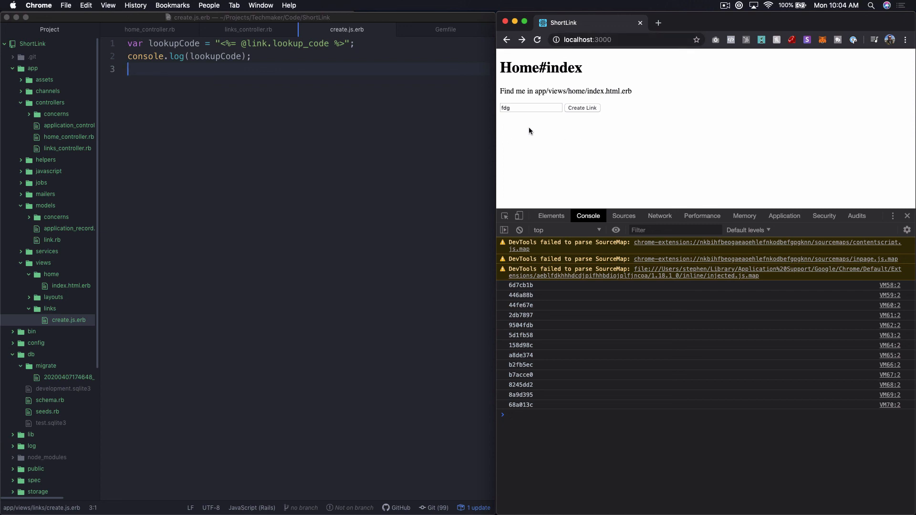
mouse_move(539, 180)
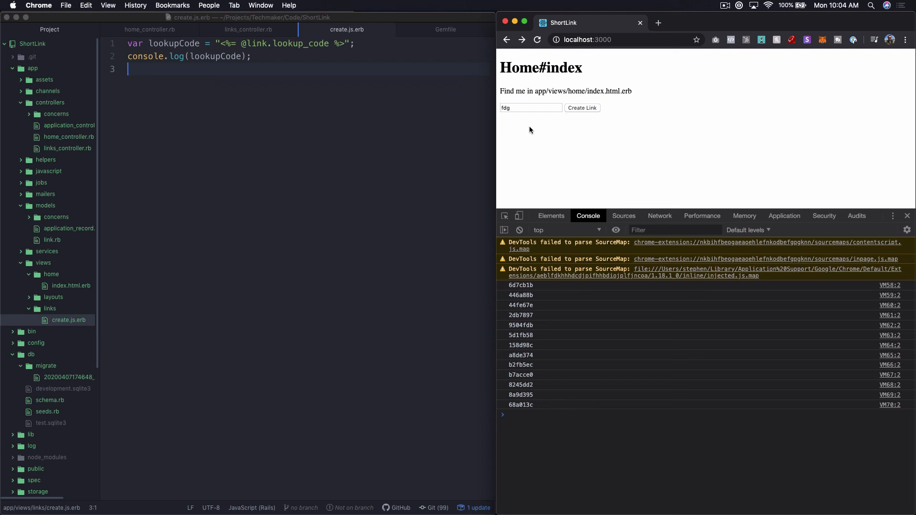
mouse_move(787, 479)
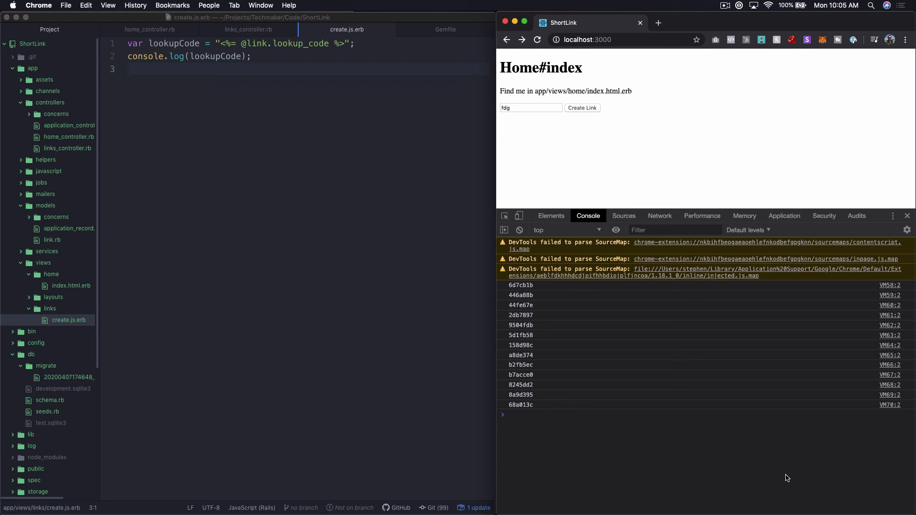
click(128, 69)
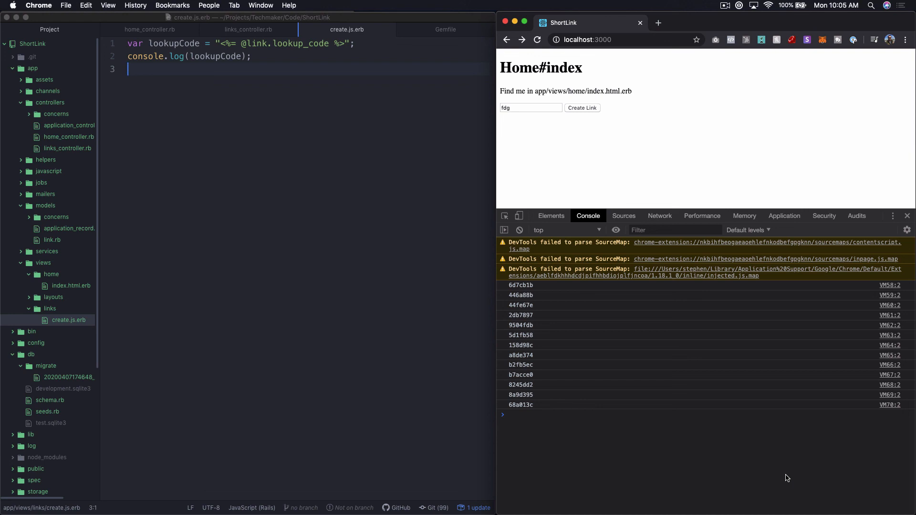